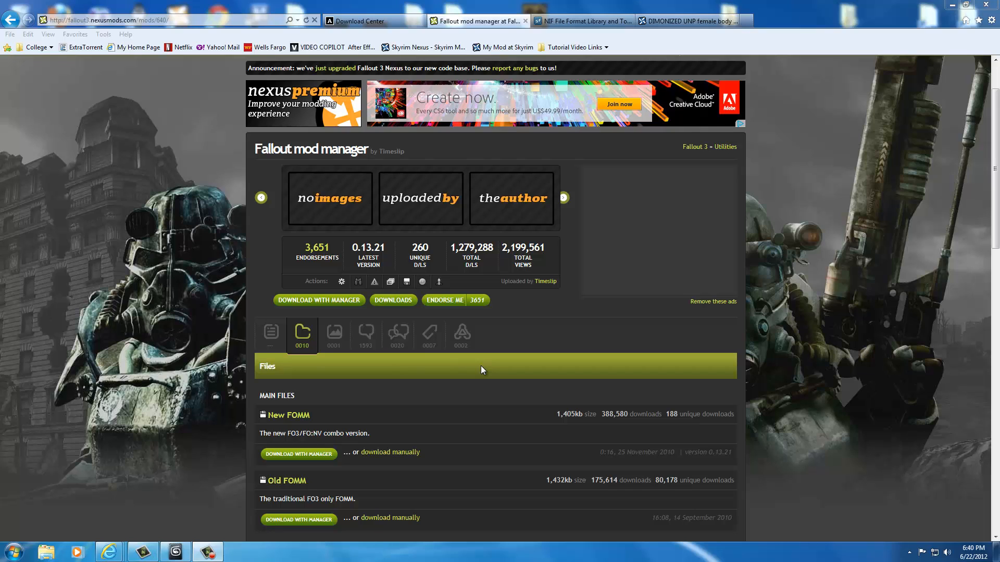
Scroll the Fallout mod manager Nexus page down to the New FOMM and Old FOMM files.
left_click(109, 20)
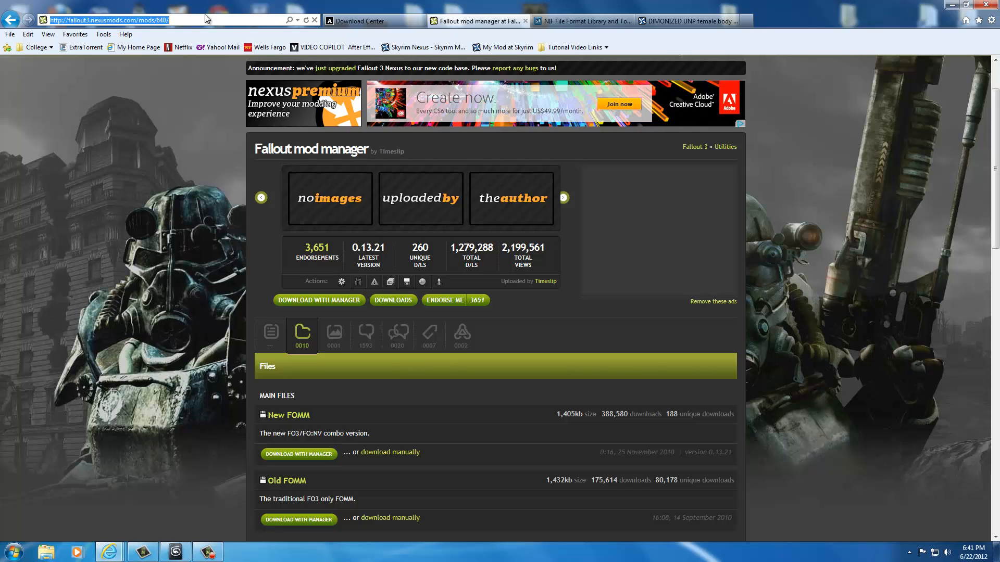
mouse_move(183, 320)
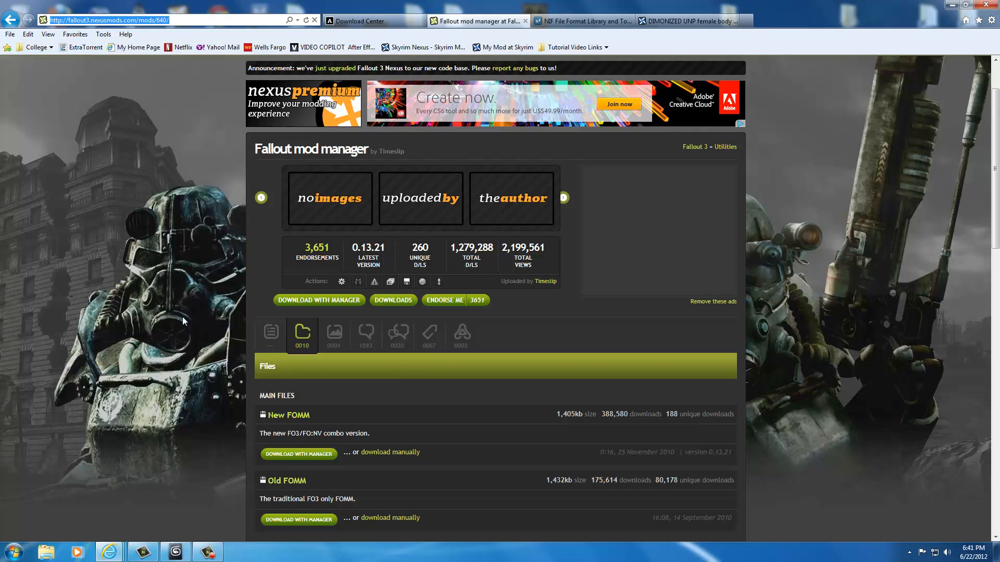
mouse_move(302, 332)
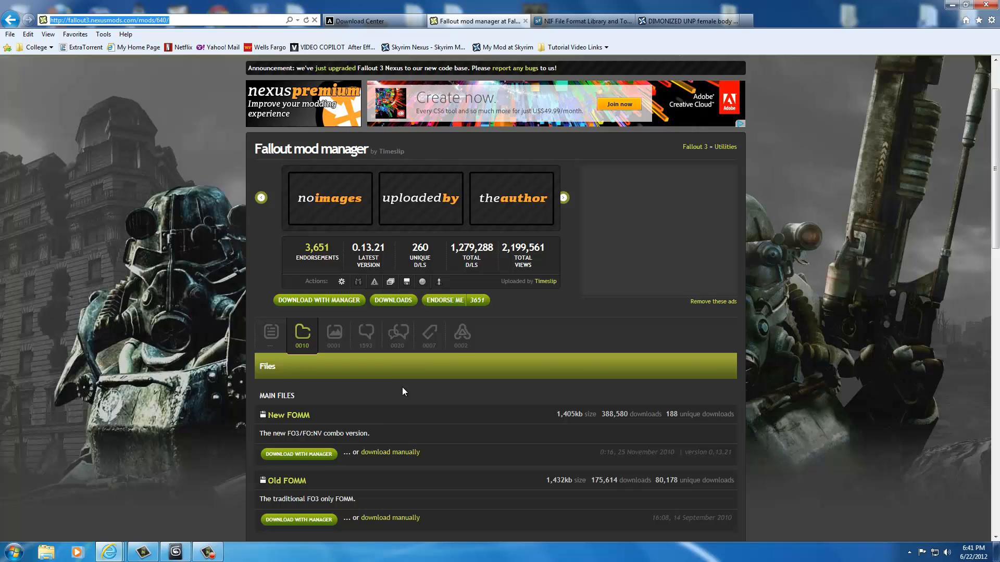
scroll("down", 3)
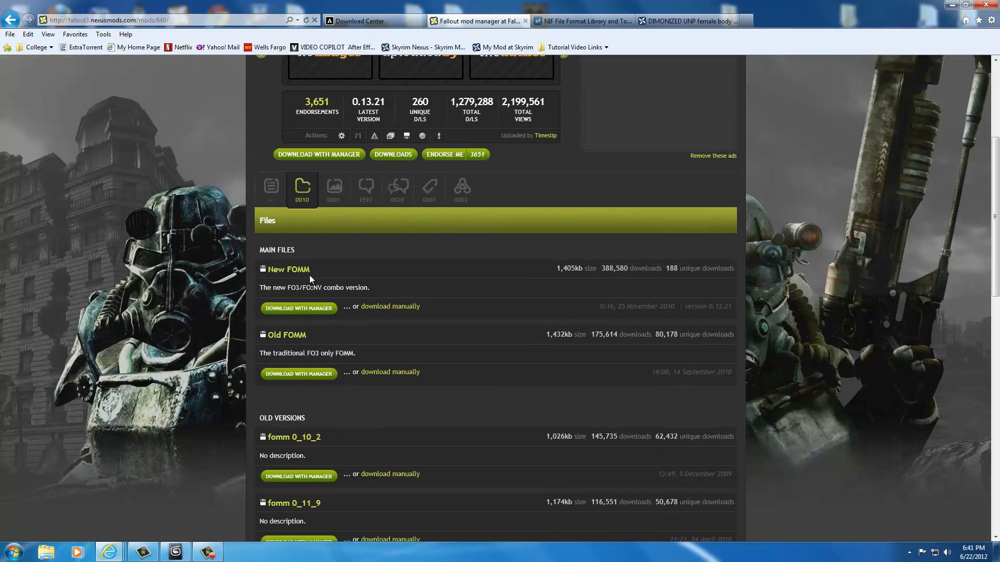
mouse_move(210, 278)
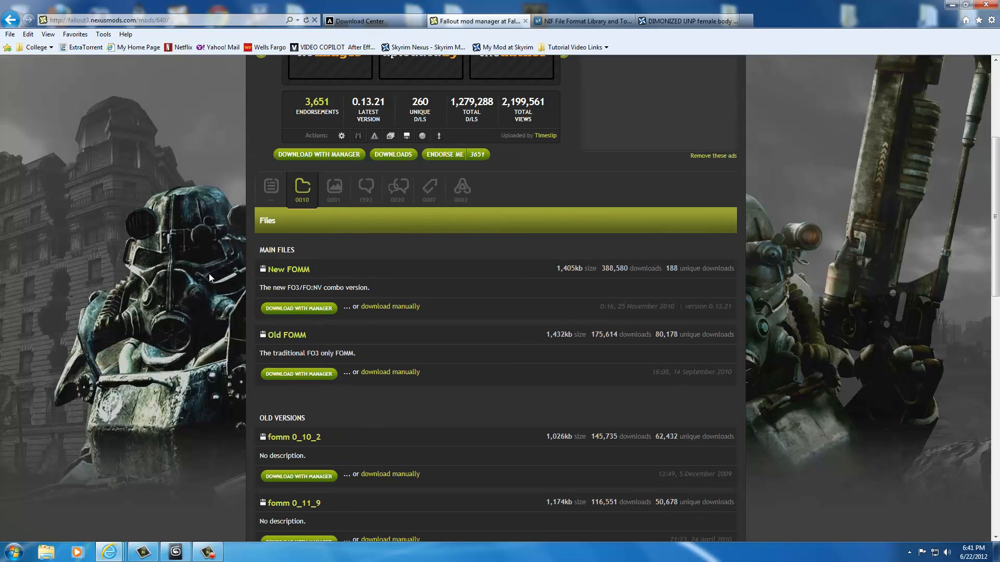
mouse_move(444, 322)
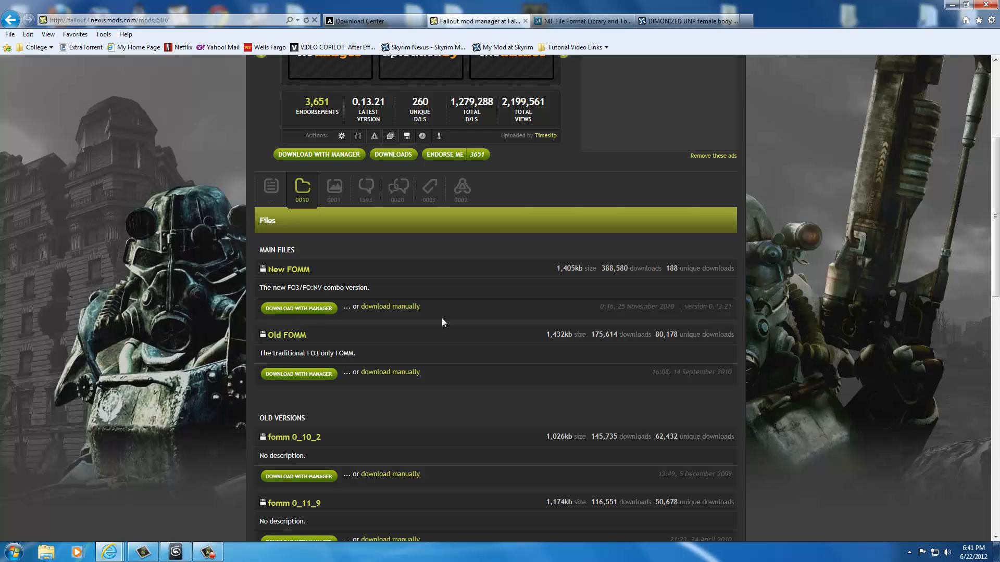
mouse_move(380, 294)
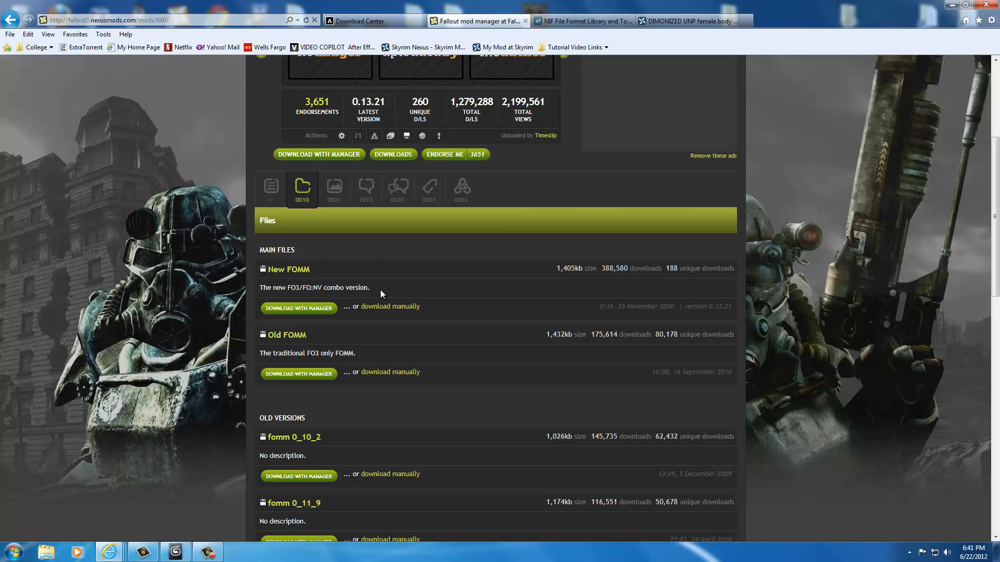
Download the New FOMM 0.13.21 installer manually and run it from the notification bar.
left_click(298, 307)
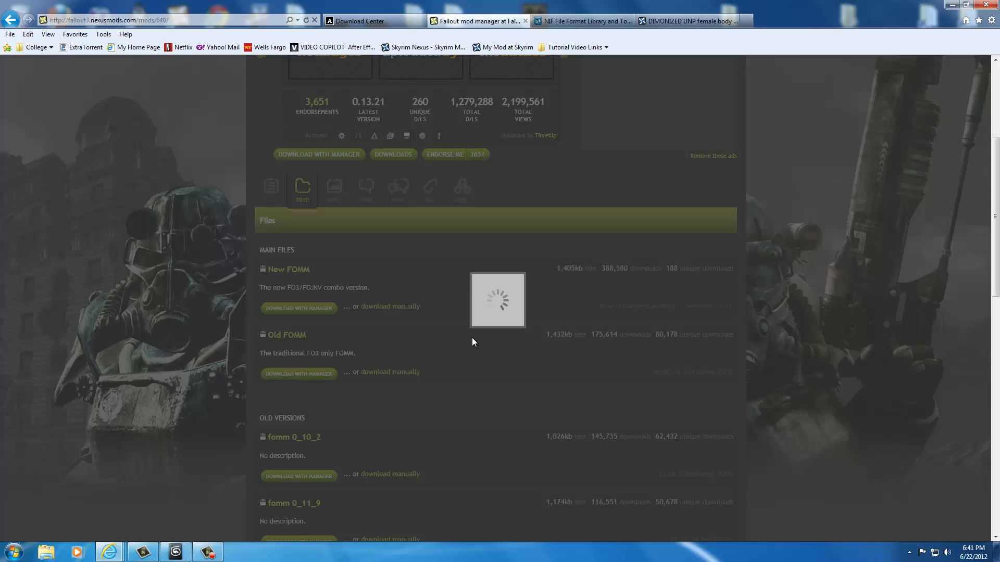
left_click(497, 300)
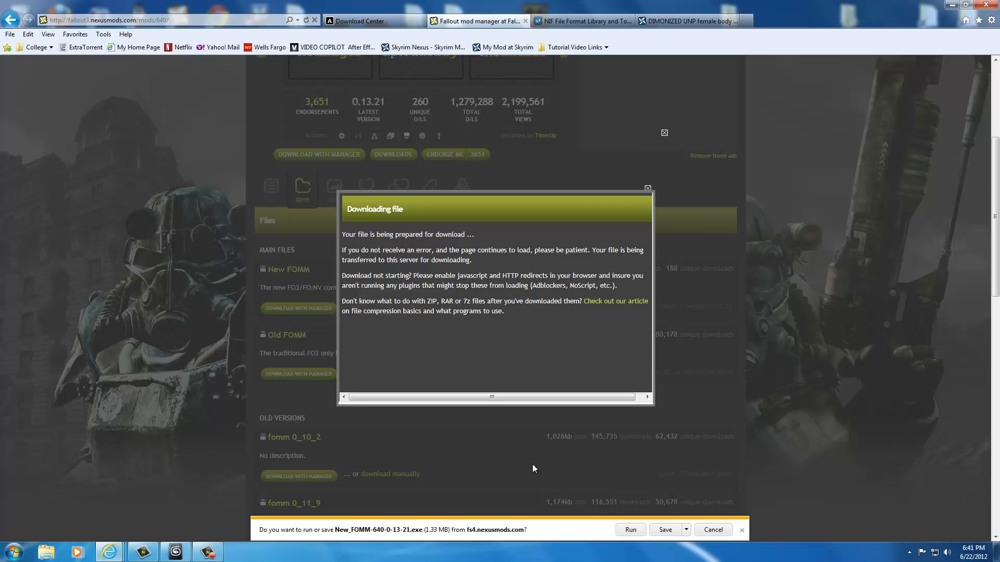
left_click(665, 531)
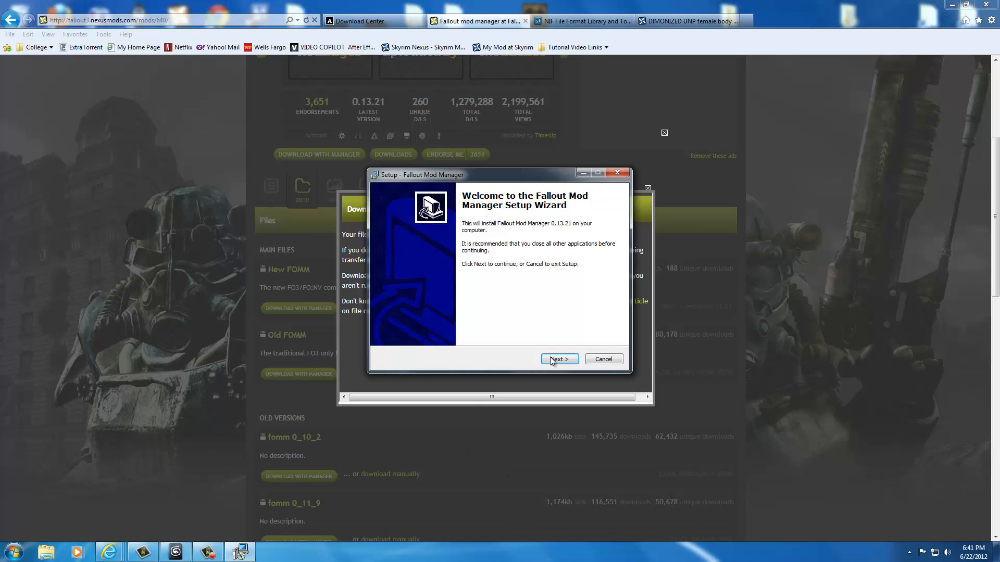
Accept the license and install to E:\Program Files (x86)\GeMM with a desktop icon.
left_click(559, 359)
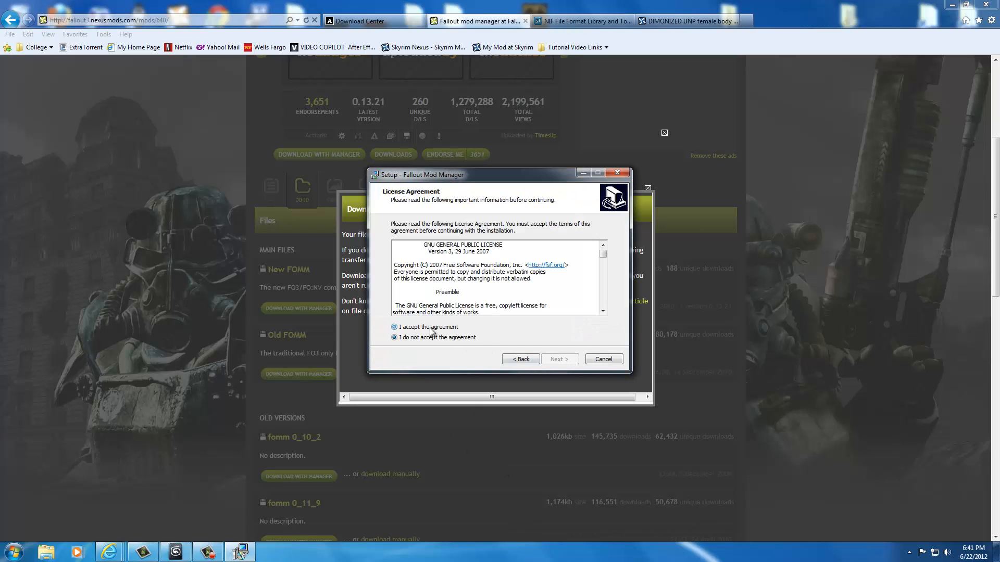
left_click(560, 359)
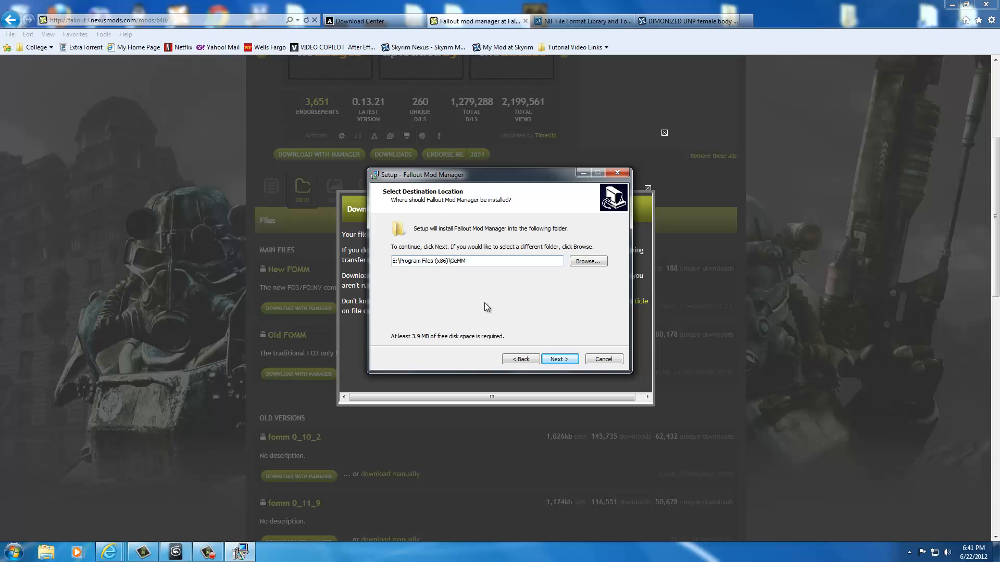
mouse_move(506, 308)
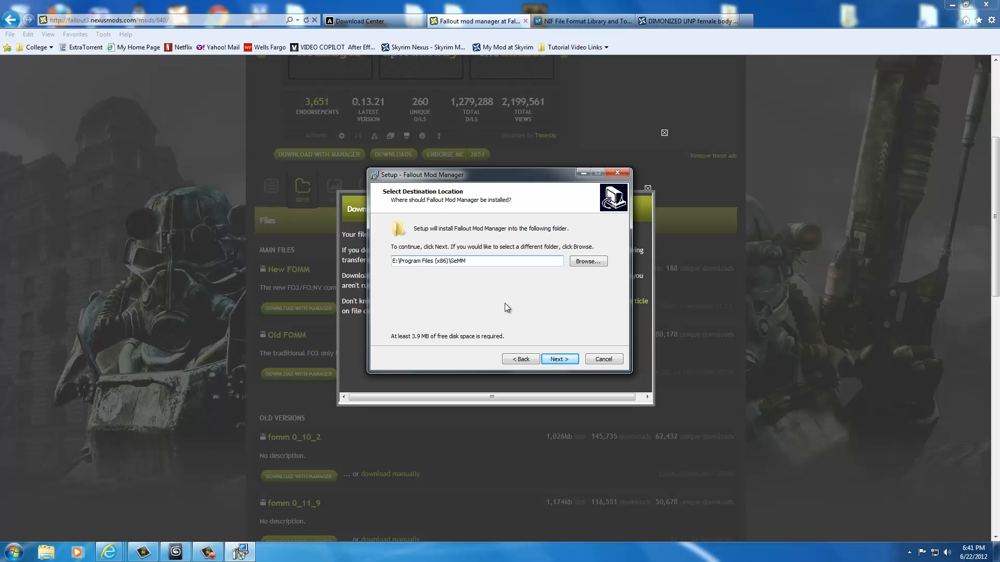
mouse_move(432, 283)
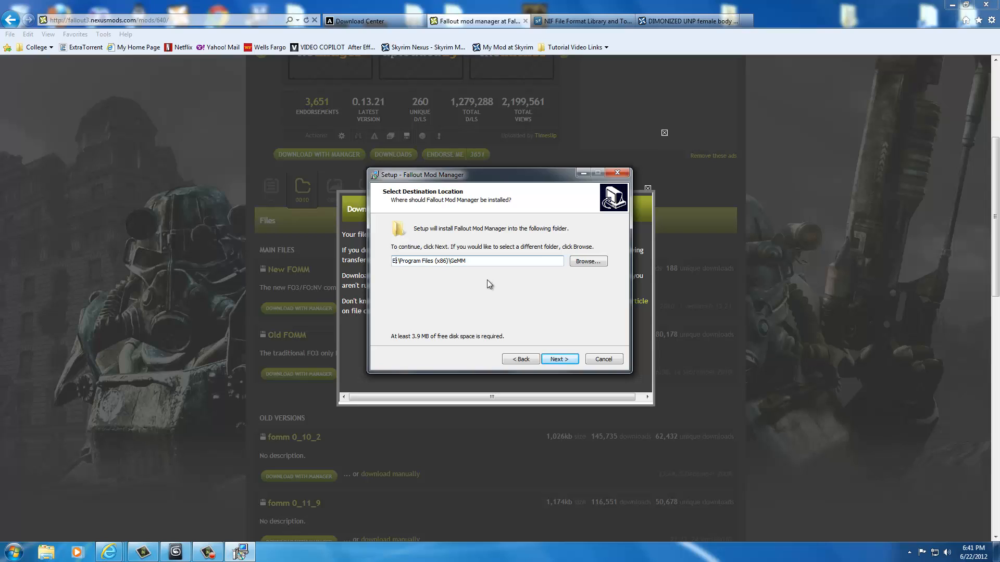
left_click(559, 358)
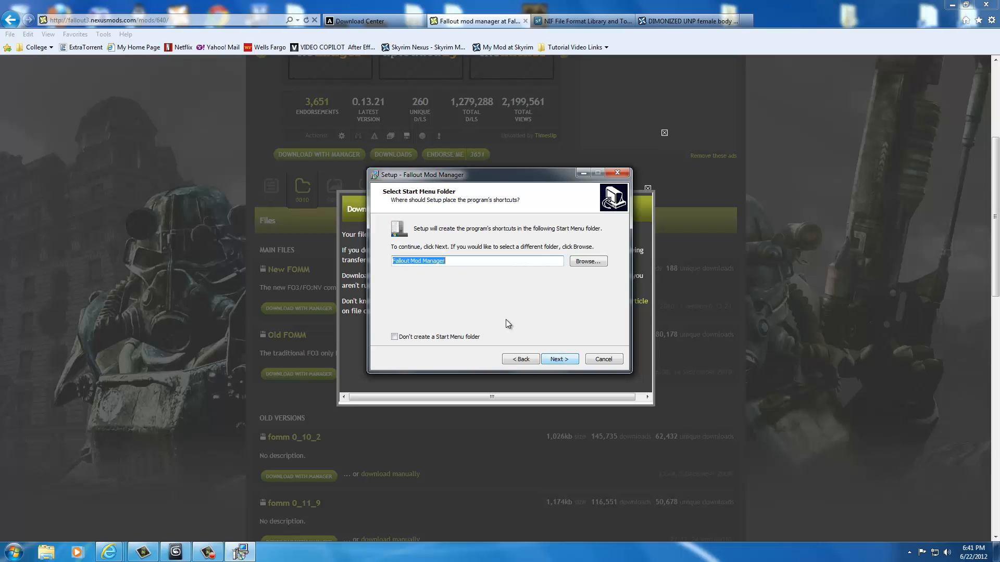
left_click(559, 358)
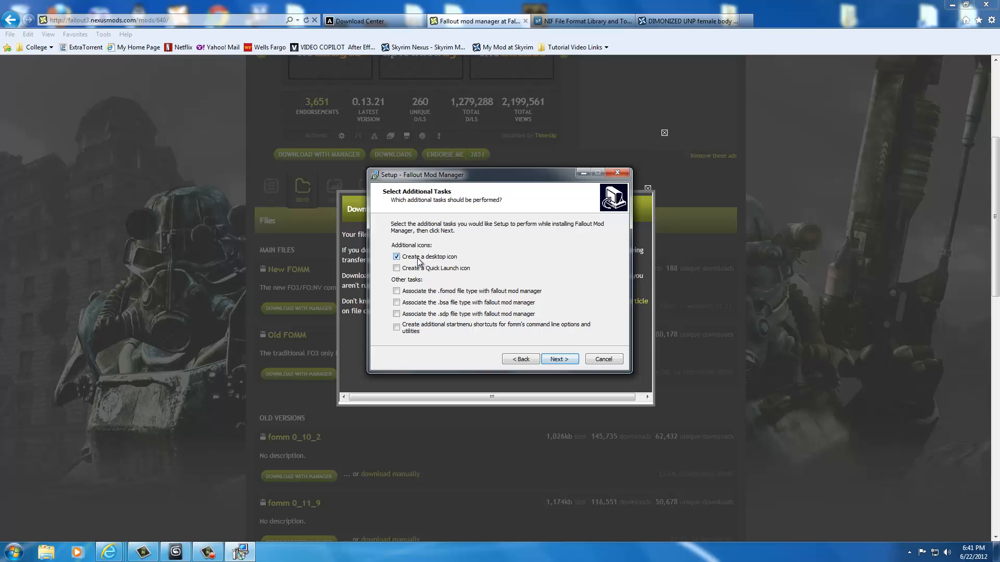
mouse_move(559, 359)
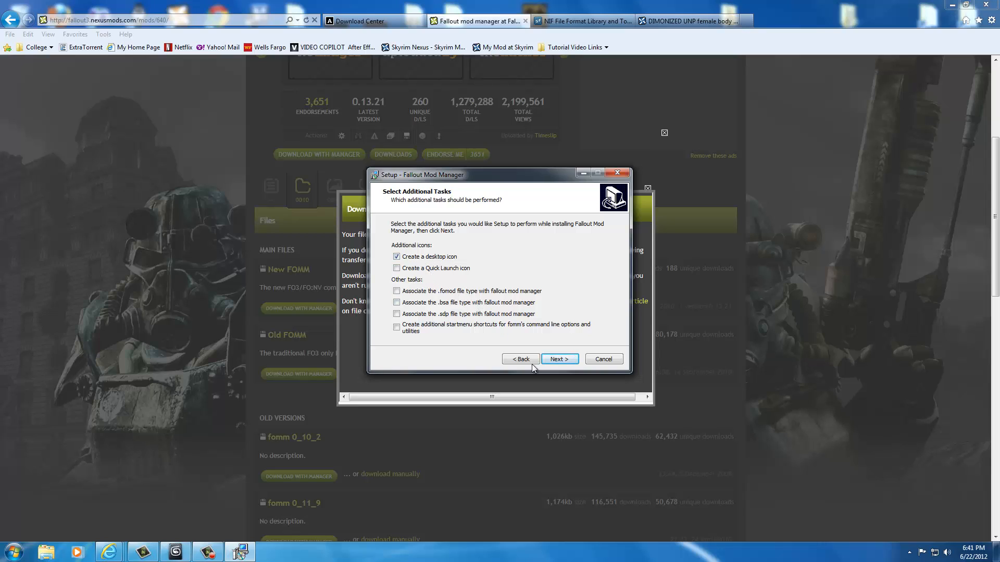
left_click(559, 359)
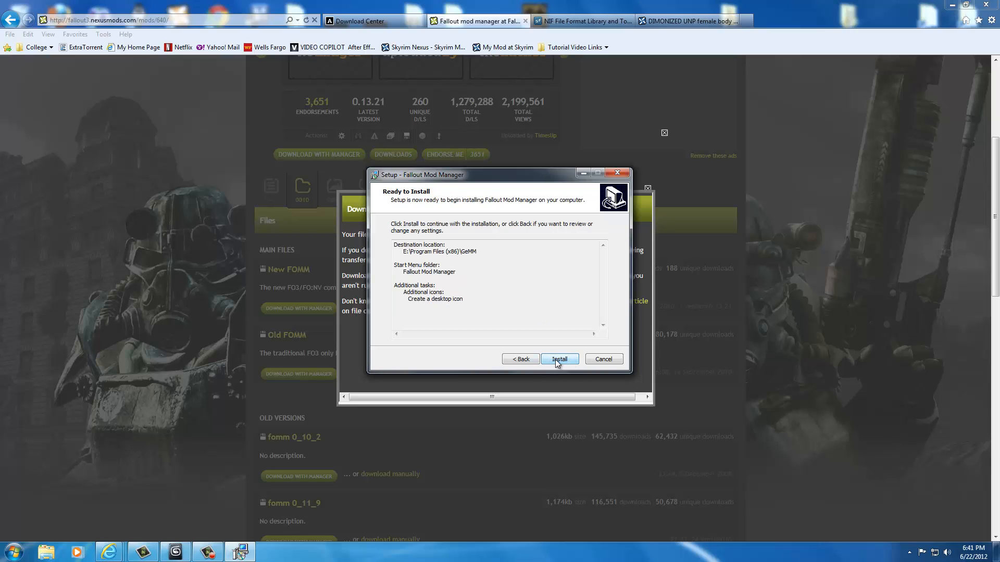
left_click(559, 358)
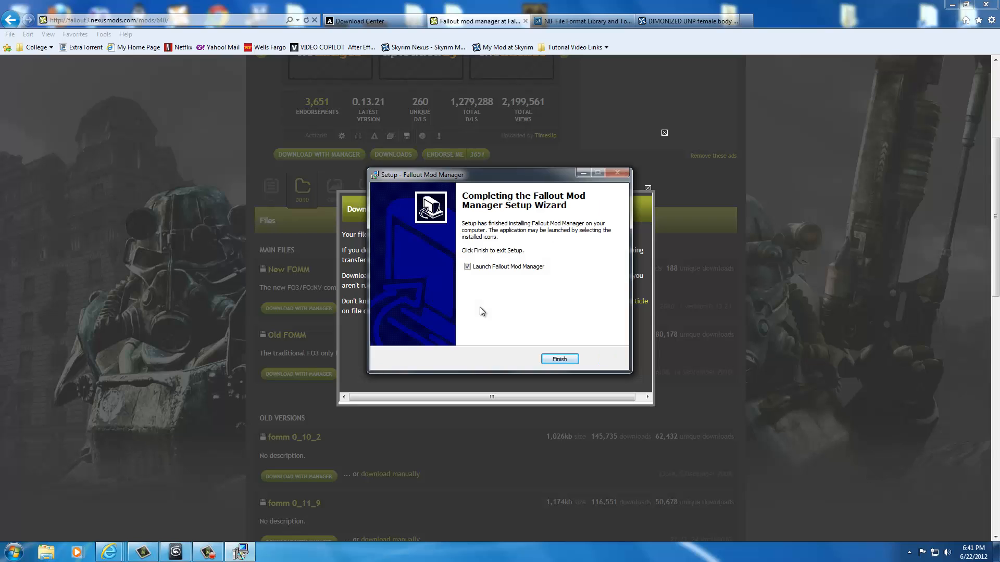
Finish setup, launch the manager for Fallout: New Vegas, and focus the game-directory box.
left_click(559, 358)
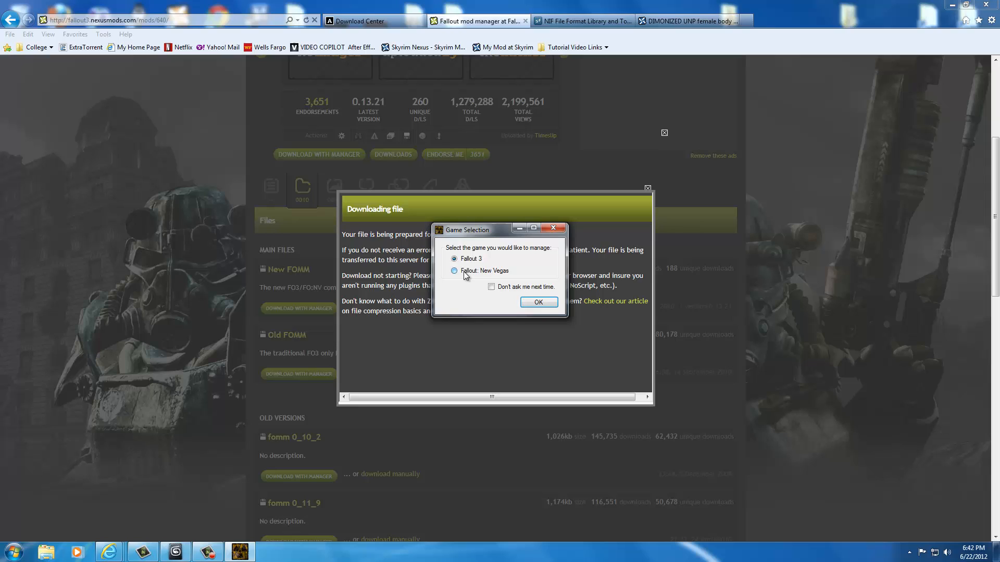
left_click(454, 270)
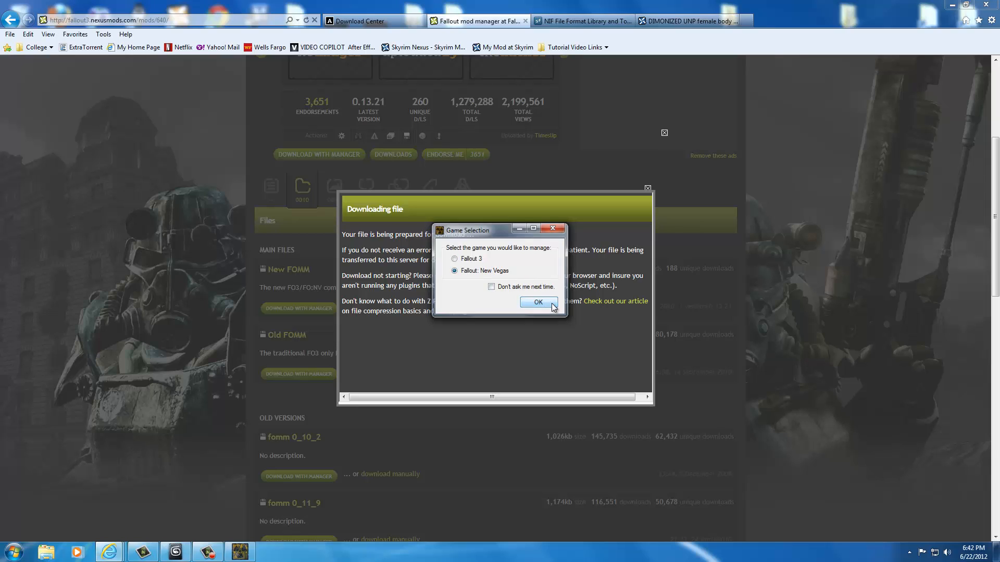
left_click(537, 301)
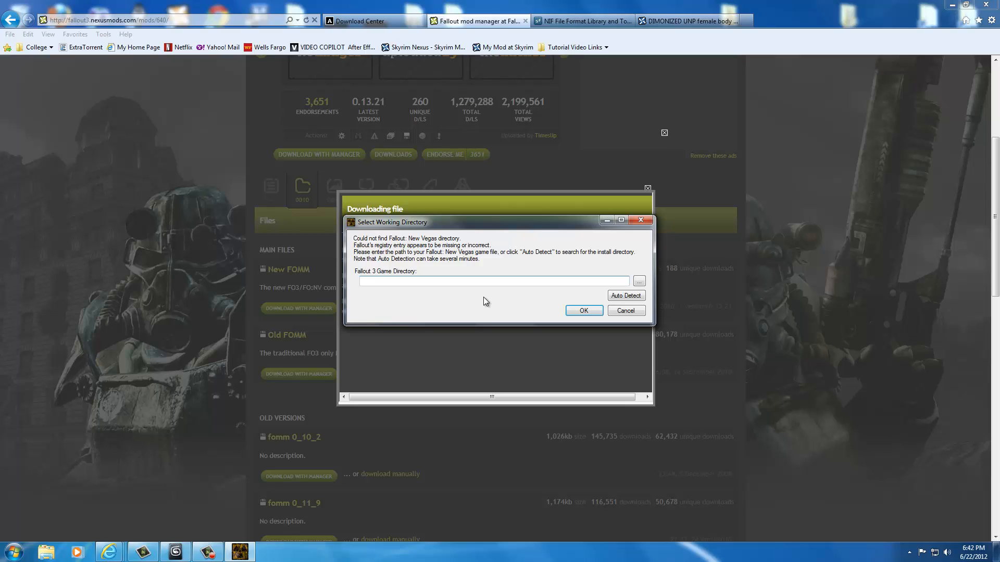
left_click(491, 281)
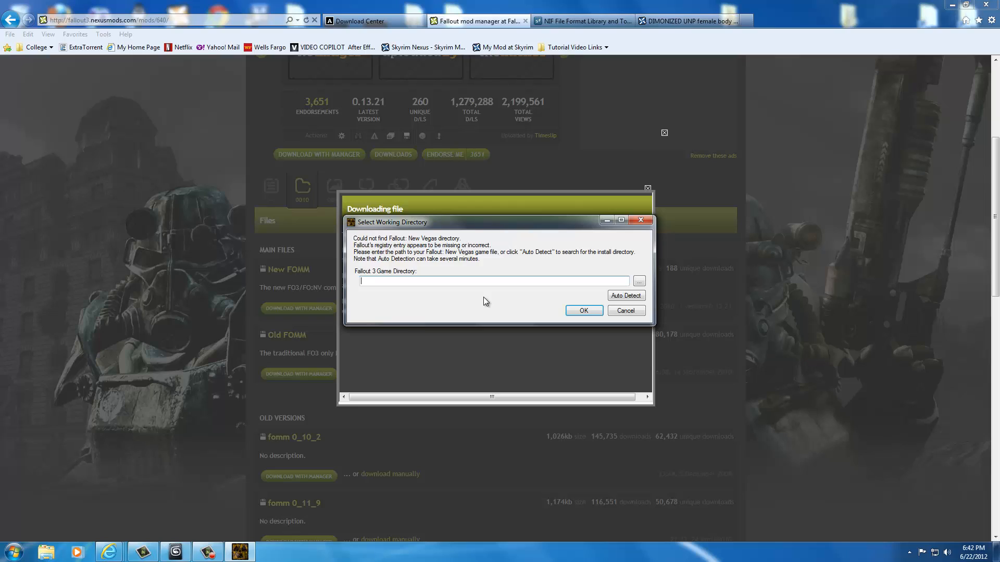
mouse_move(859, 85)
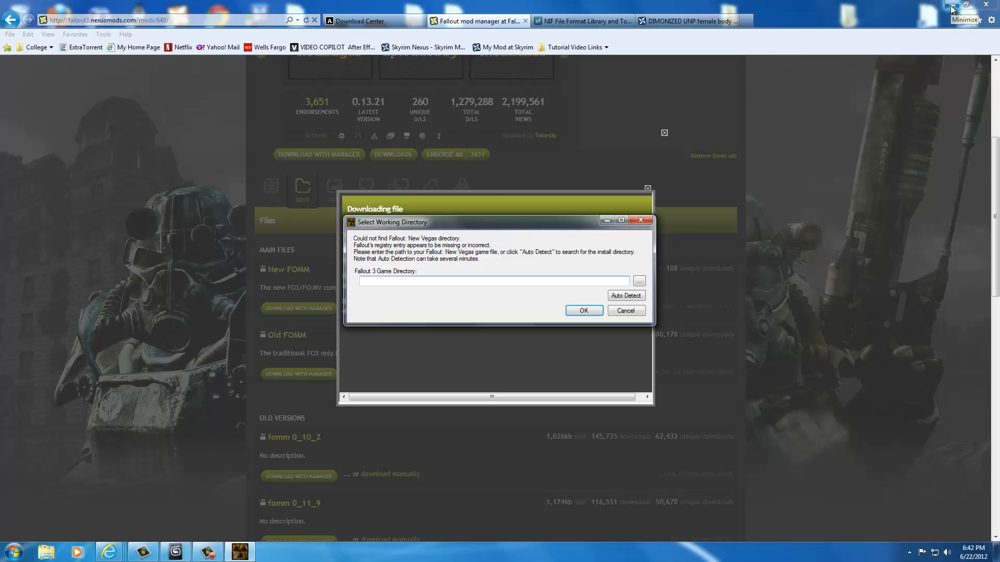
Browse Explorer to C:\Program Files (x86)\Steam\SteamApps\common\skyrim.
left_click(965, 5)
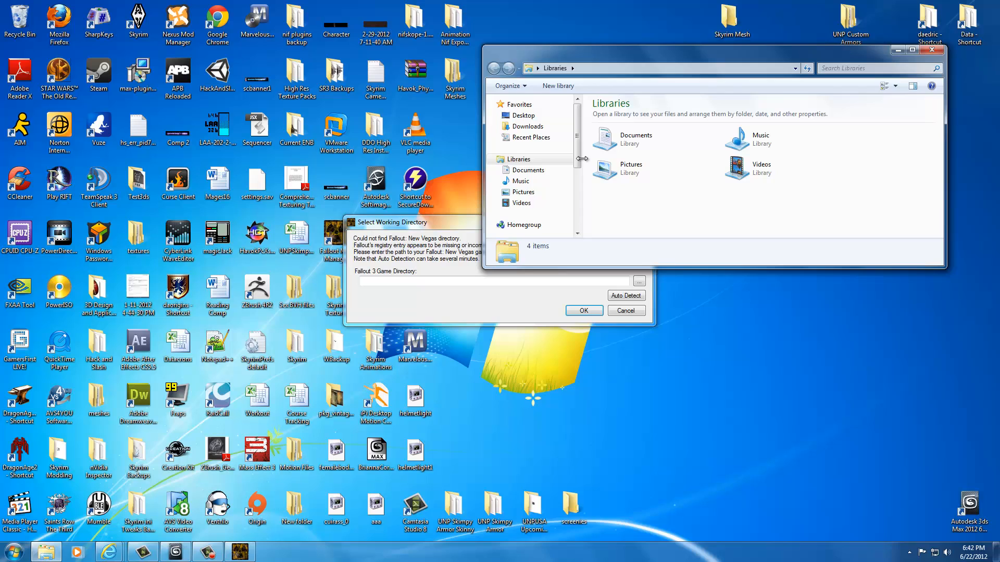
left_click(526, 187)
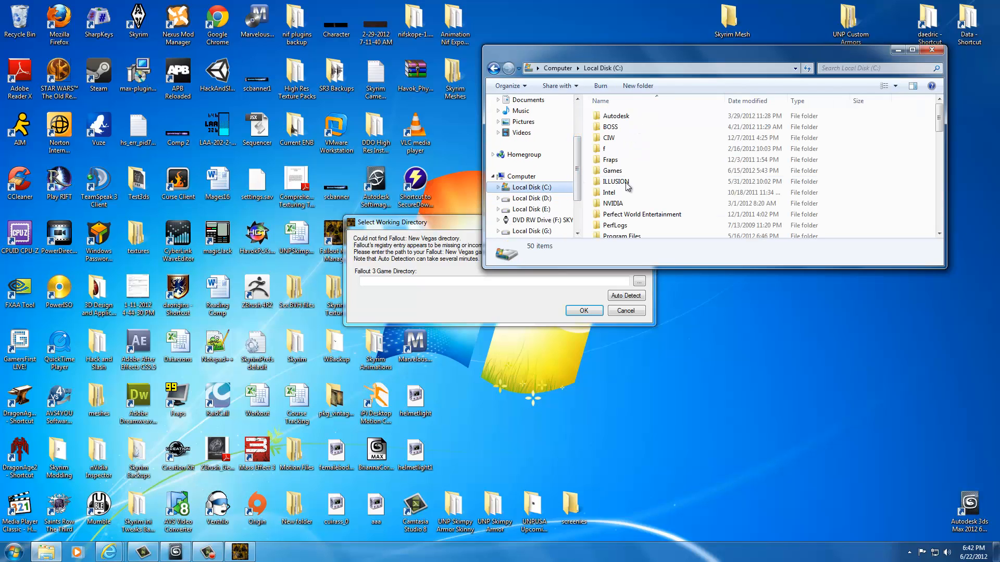
mouse_move(612, 170)
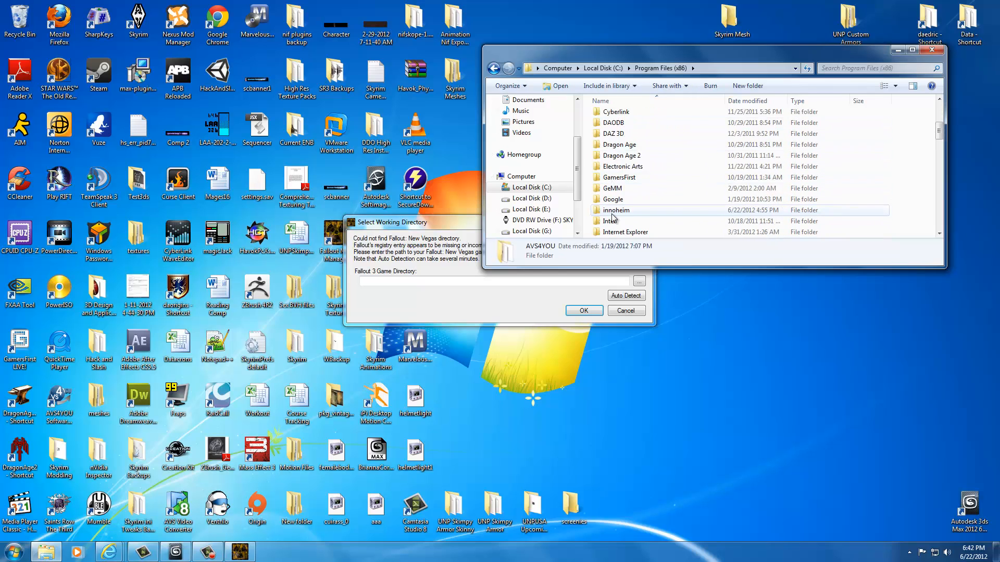
scroll("down", 3)
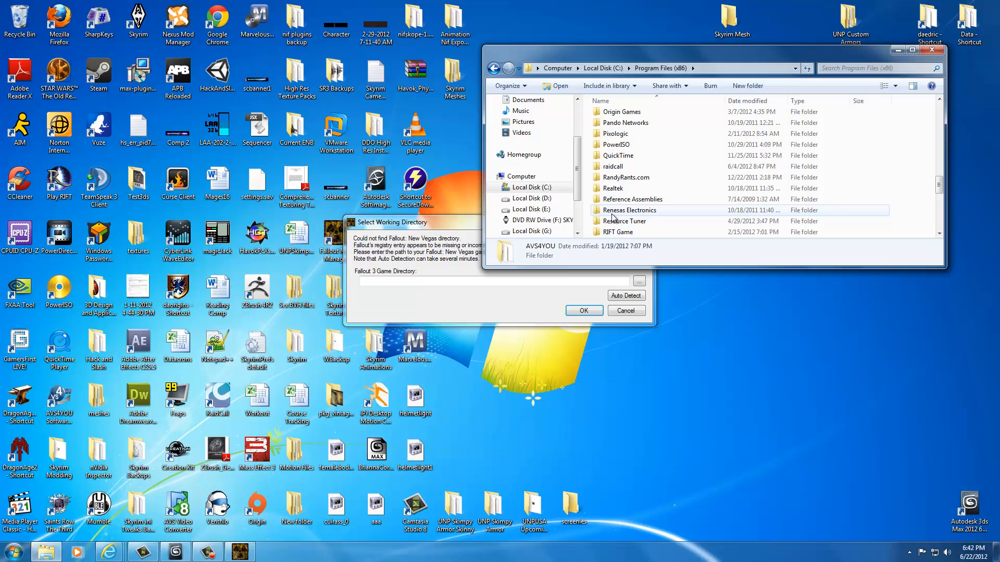
scroll("down", 3)
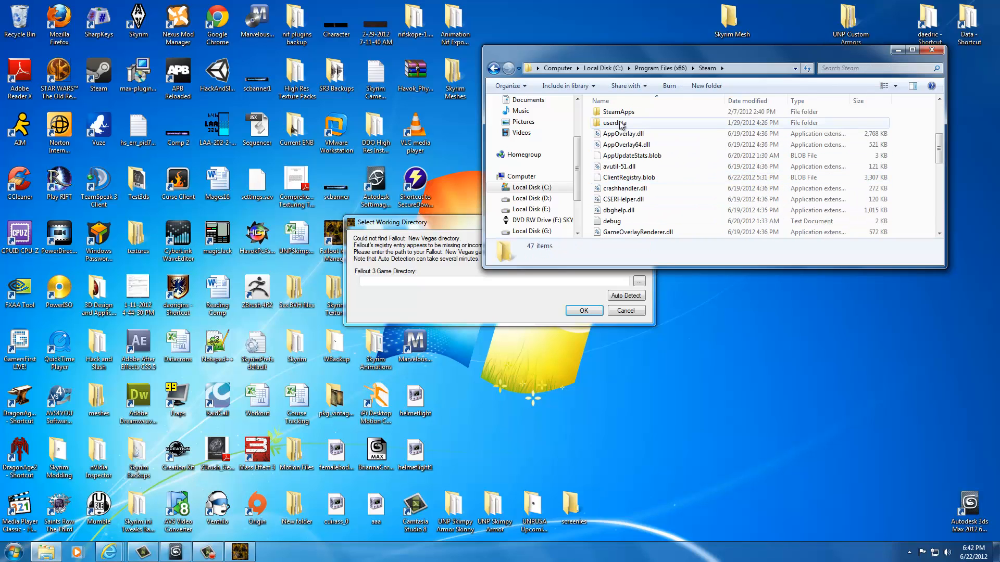
double_click(618, 111)
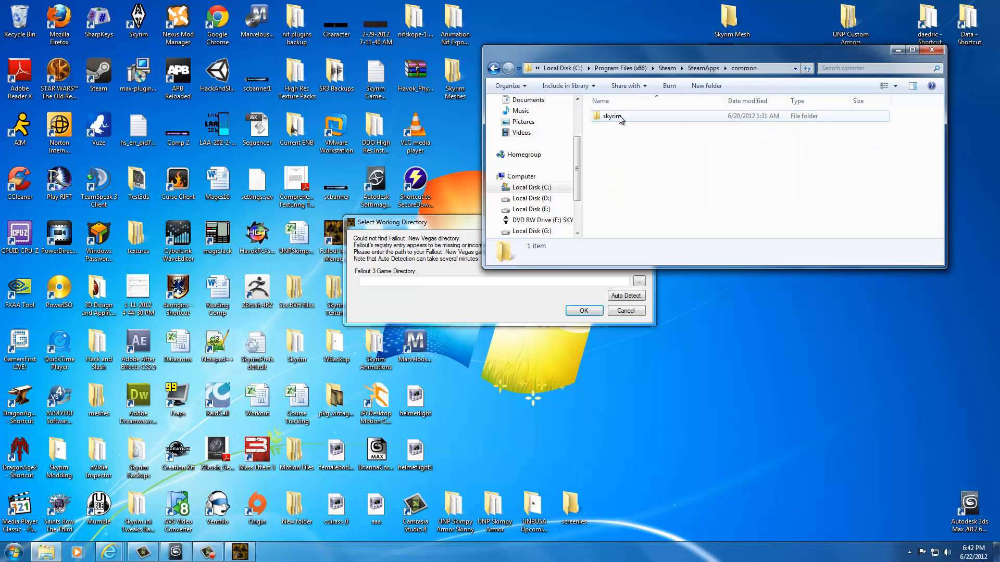
double_click(610, 116)
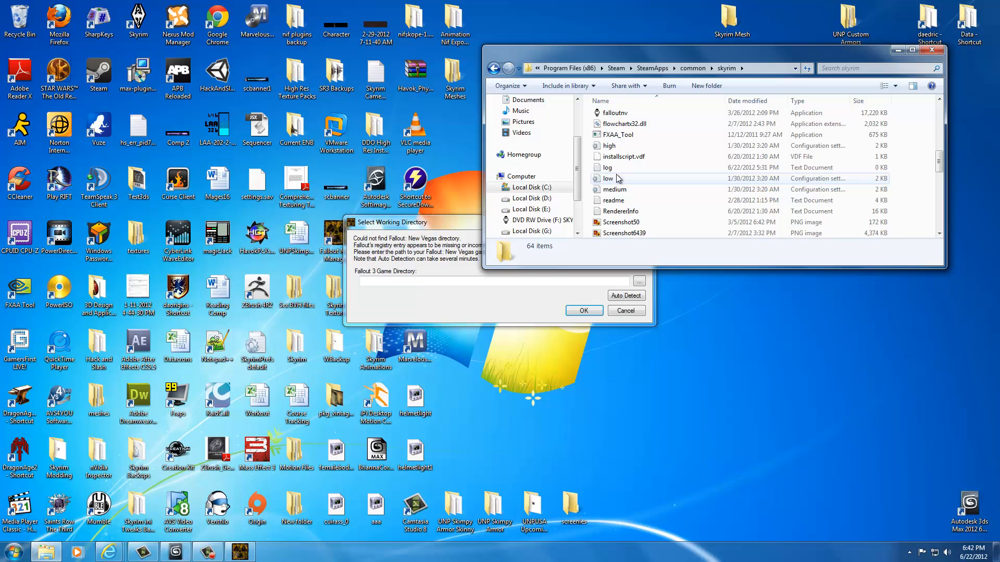
Select the falloutnv application and scroll through the skyrim folder's files.
left_click(614, 113)
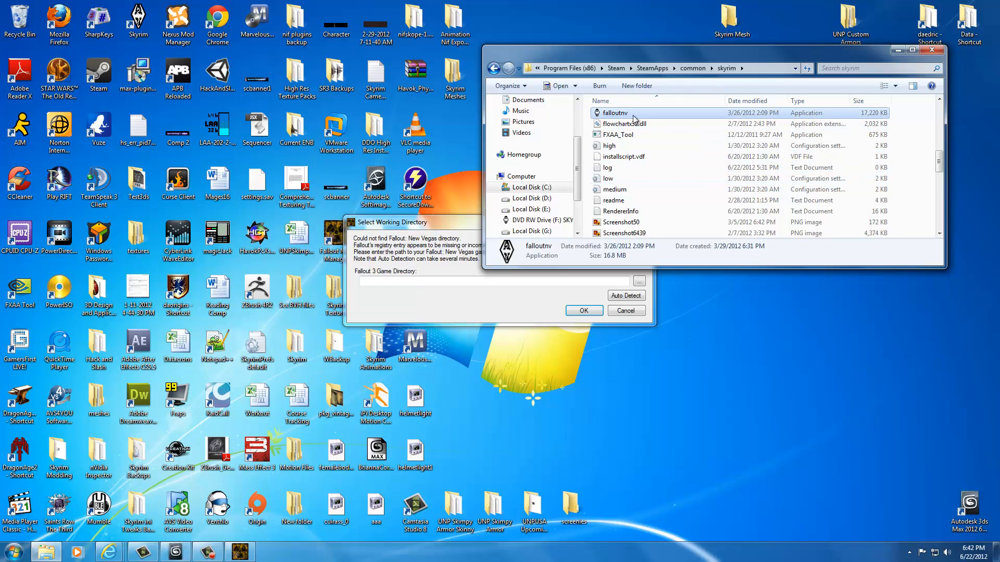
mouse_move(730, 83)
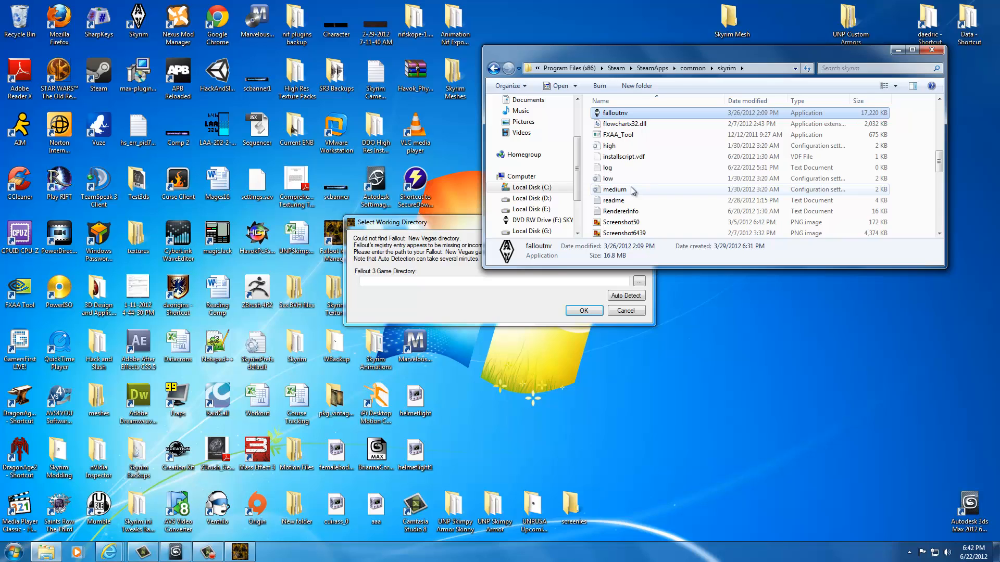
scroll("down", 3)
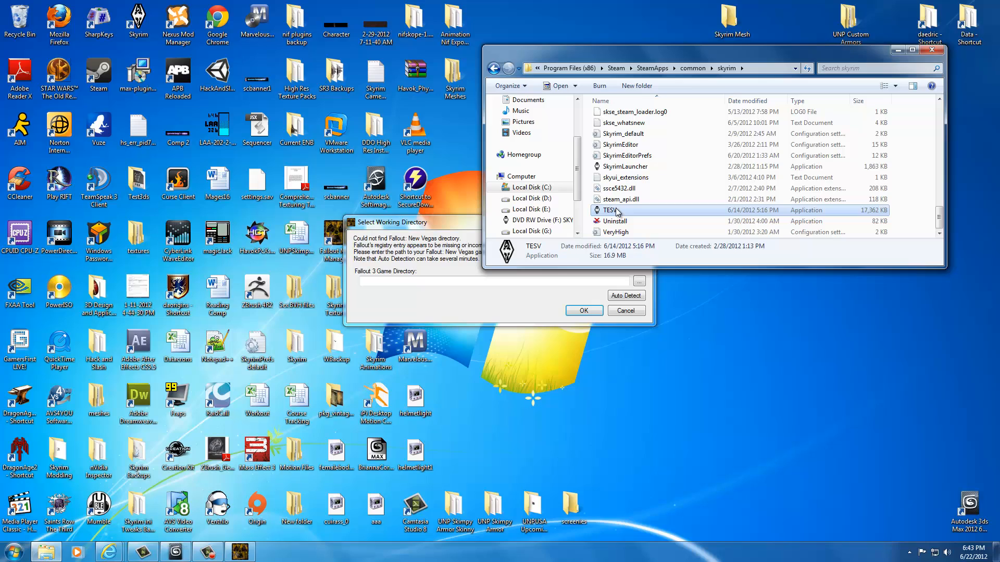
mouse_move(636, 215)
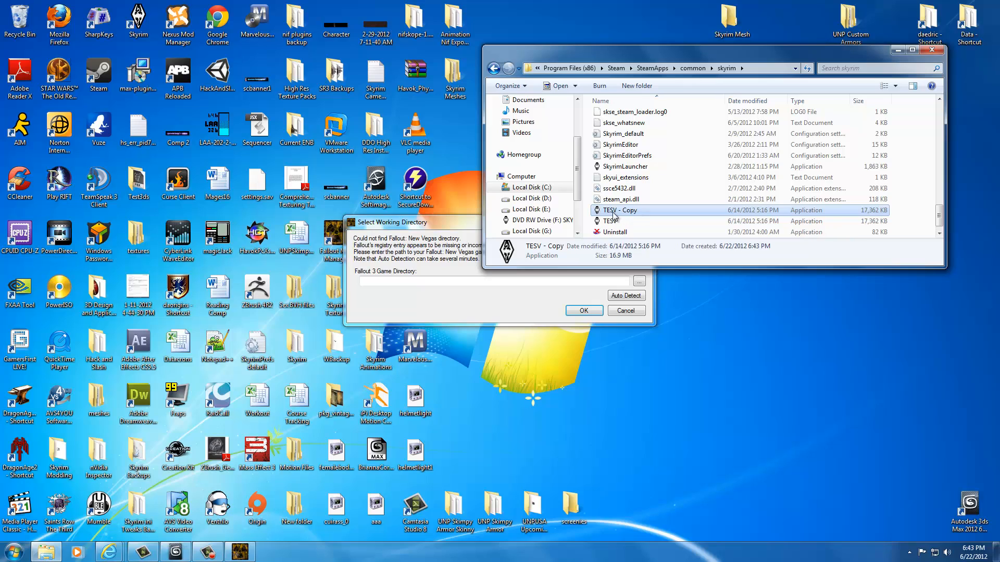
mouse_move(631, 215)
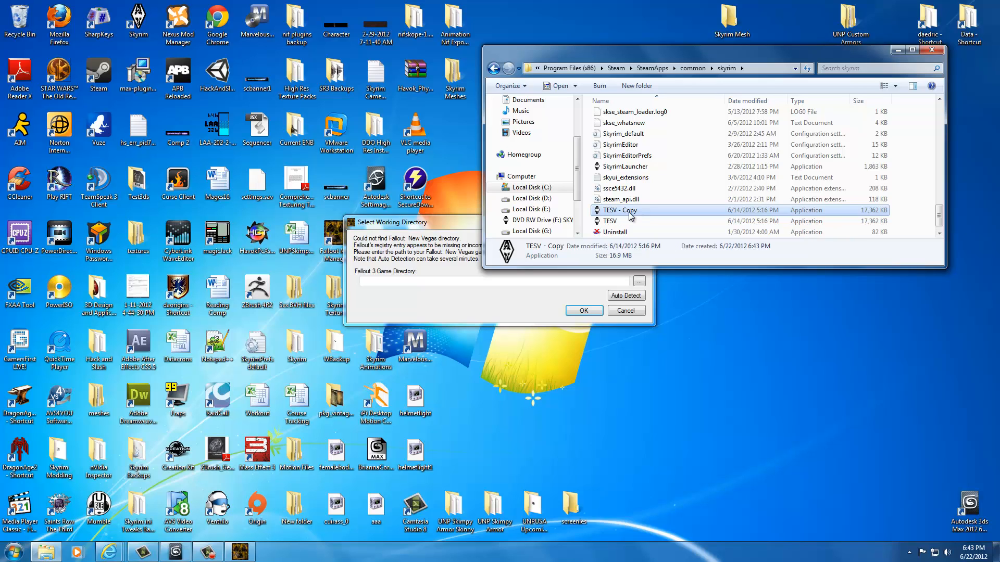
mouse_move(627, 215)
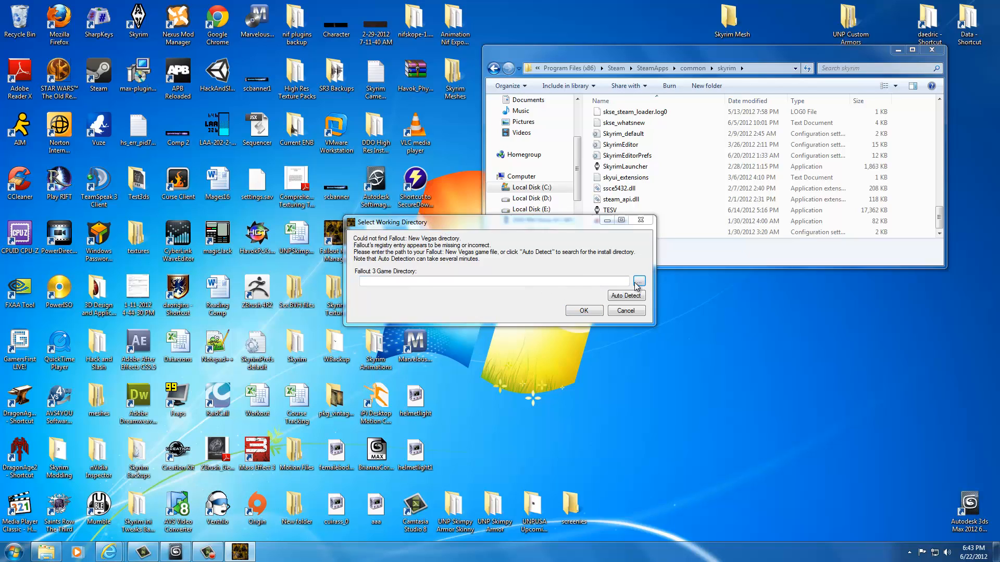
Pick Steam\SteamApps\common\skyrim as the game directory in the folder browser.
left_click(638, 281)
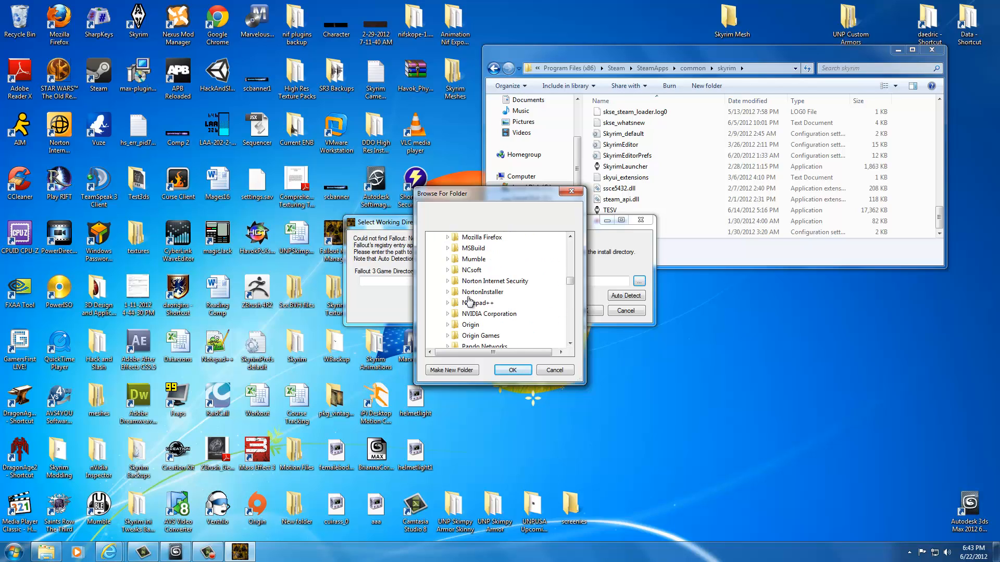
scroll("down", 3)
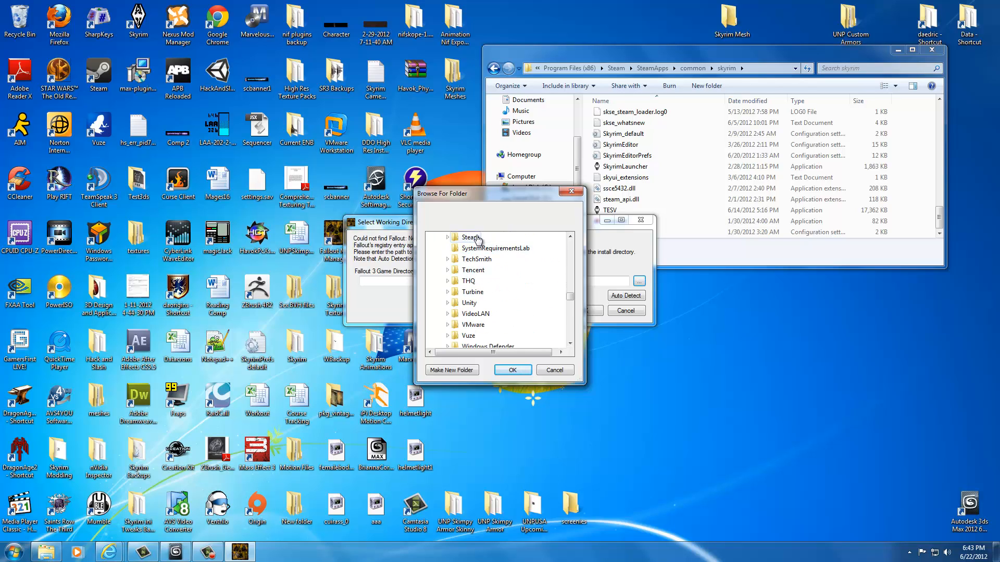
left_click(452, 237)
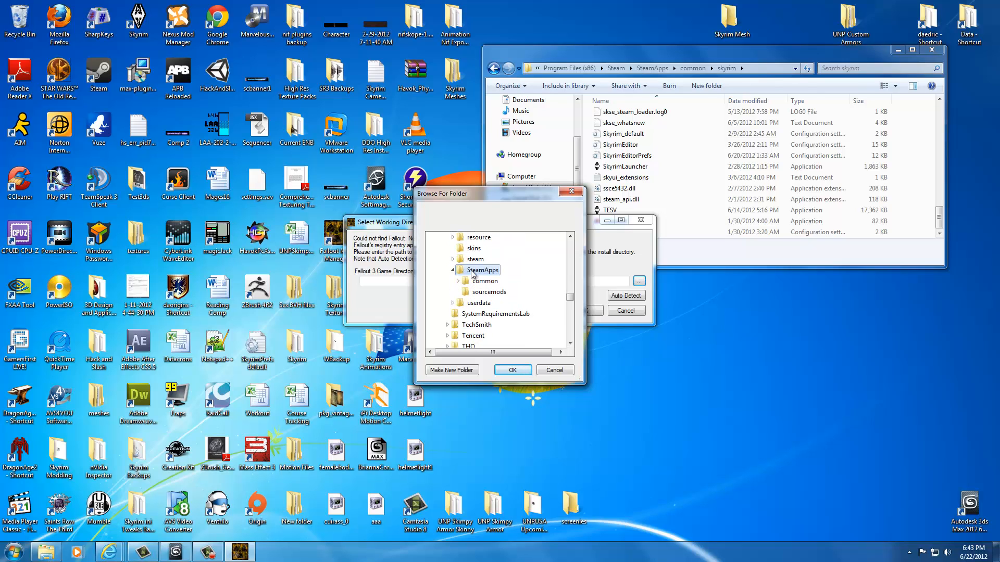
left_click(459, 281)
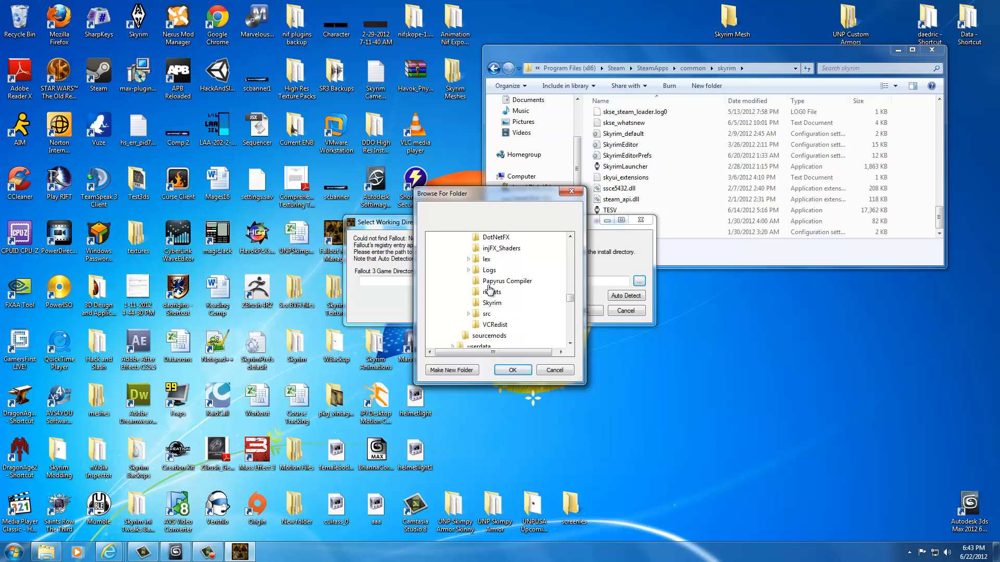
left_click(468, 248)
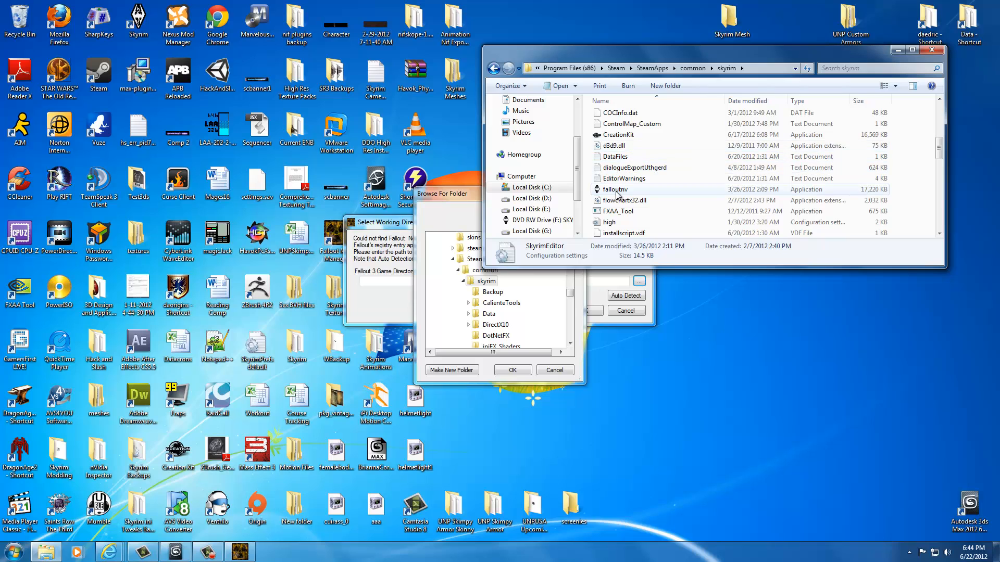
left_click(499, 287)
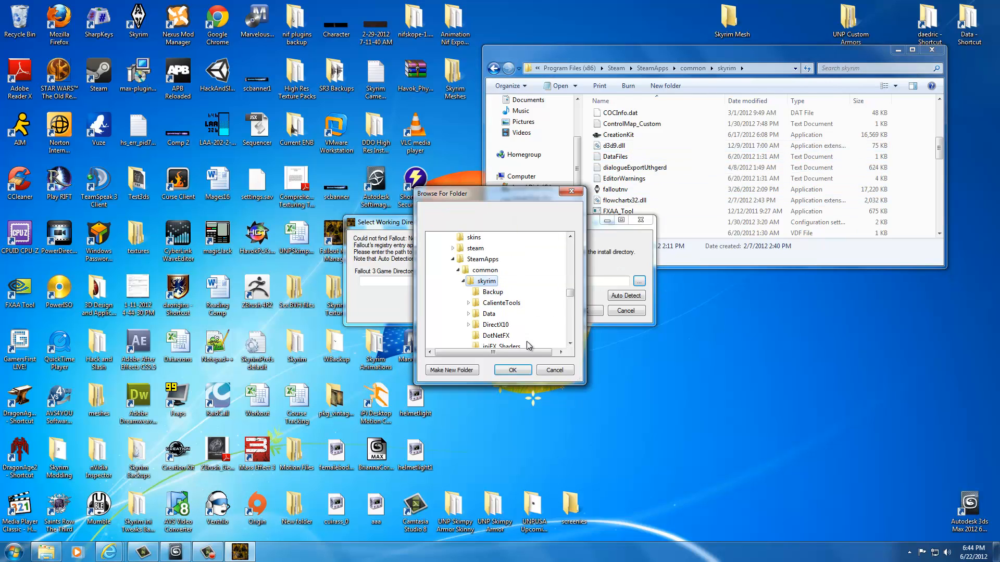
left_click(511, 369)
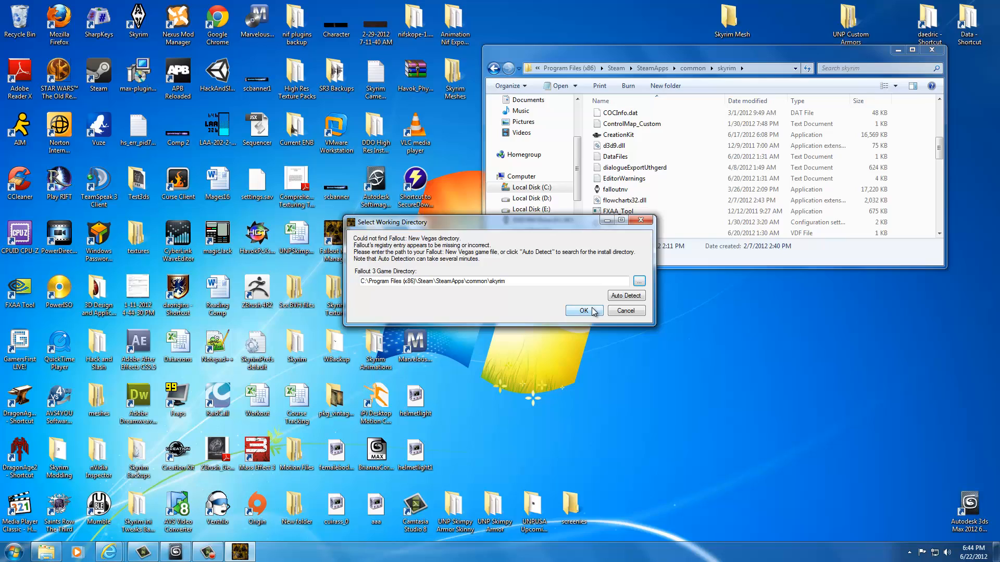
Accept the skyrim path, finish with default folders, and dismiss the Missing INI warning.
left_click(581, 311)
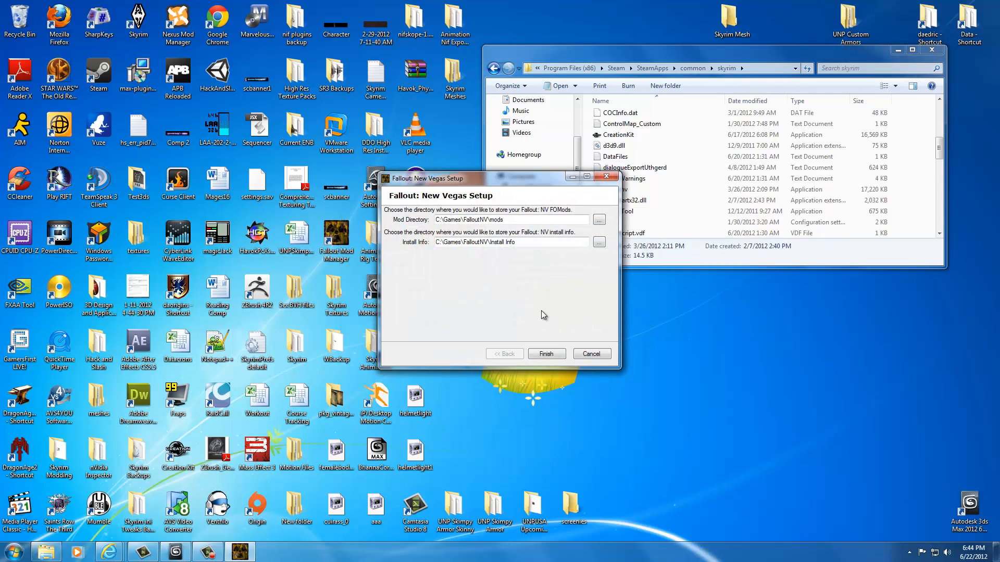
mouse_move(545, 313)
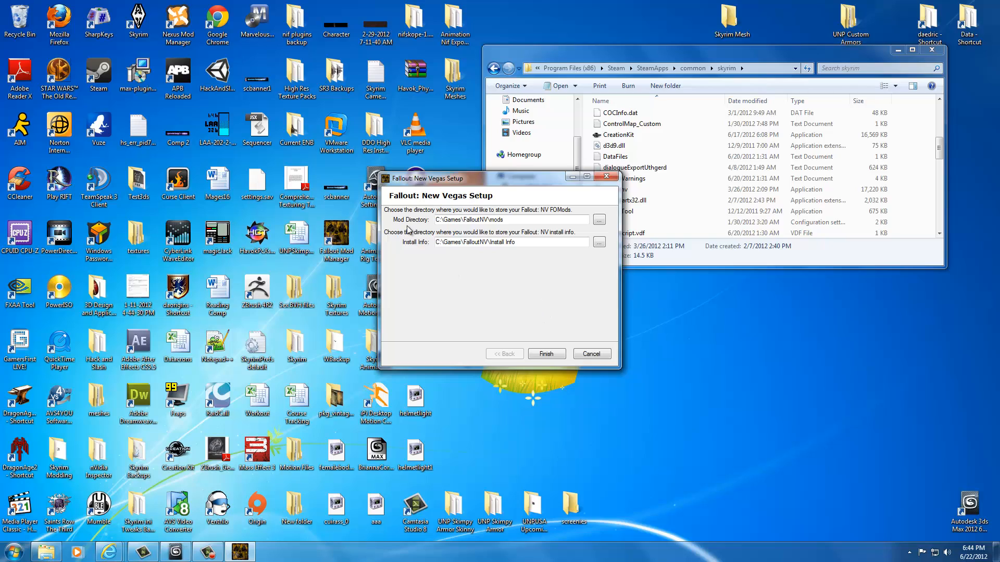
mouse_move(409, 251)
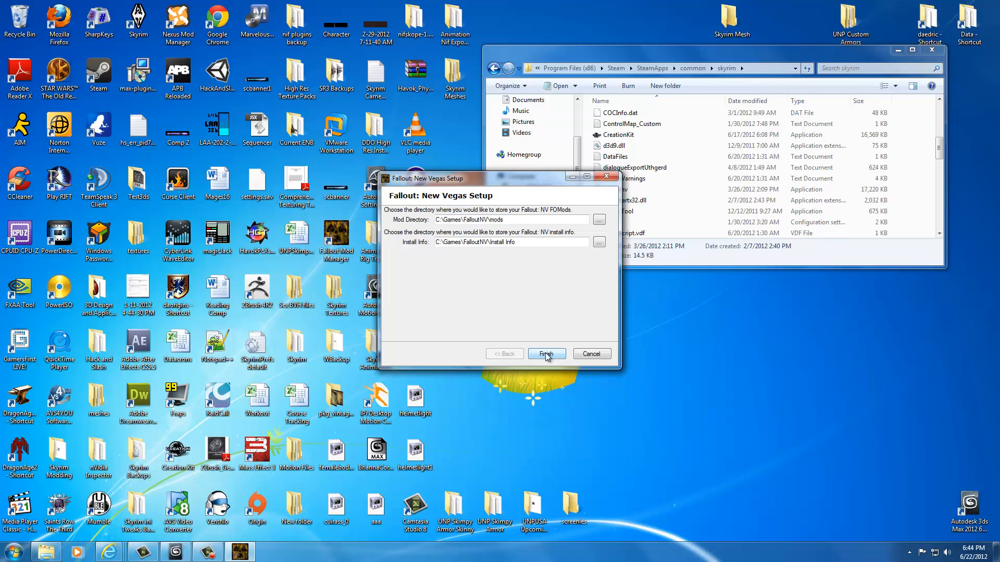
left_click(545, 354)
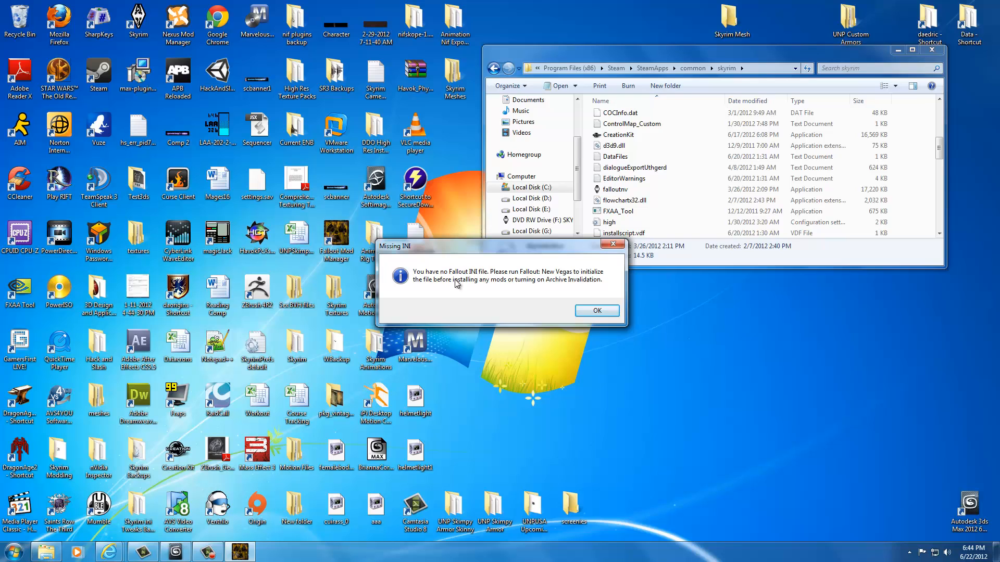
left_click(596, 310)
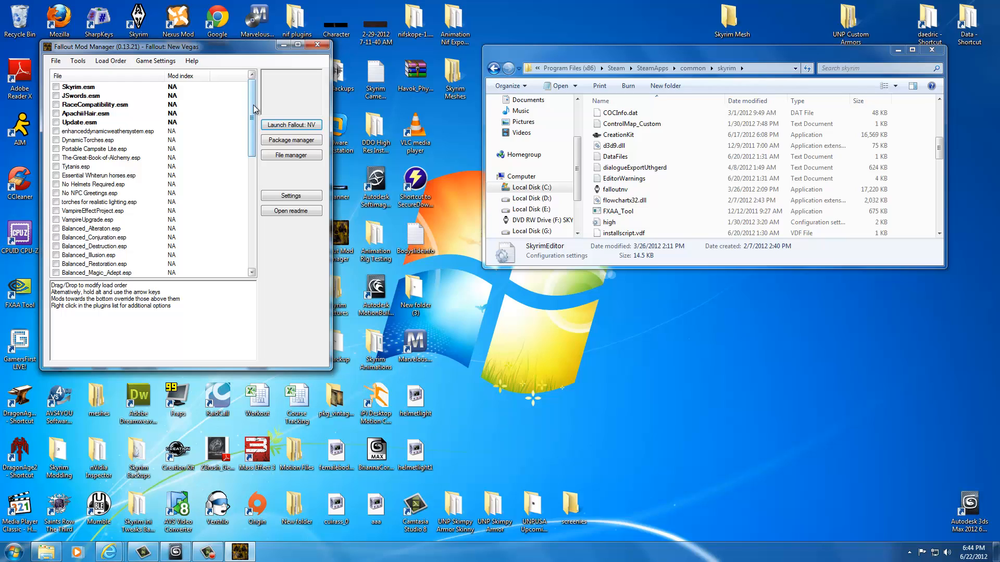
Launch the BSA Browser from the Tools menu.
scroll("down", 3)
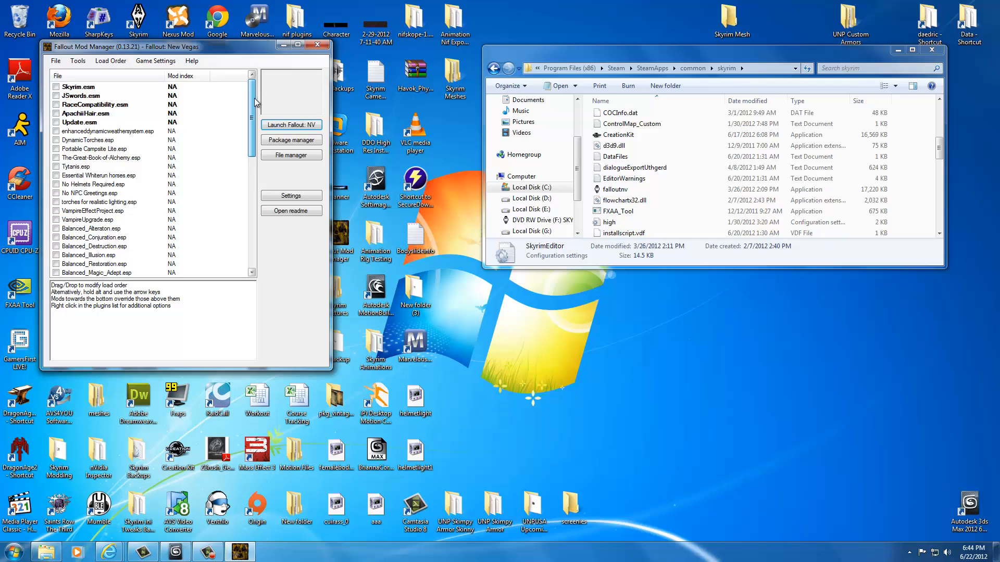
scroll("down", 3)
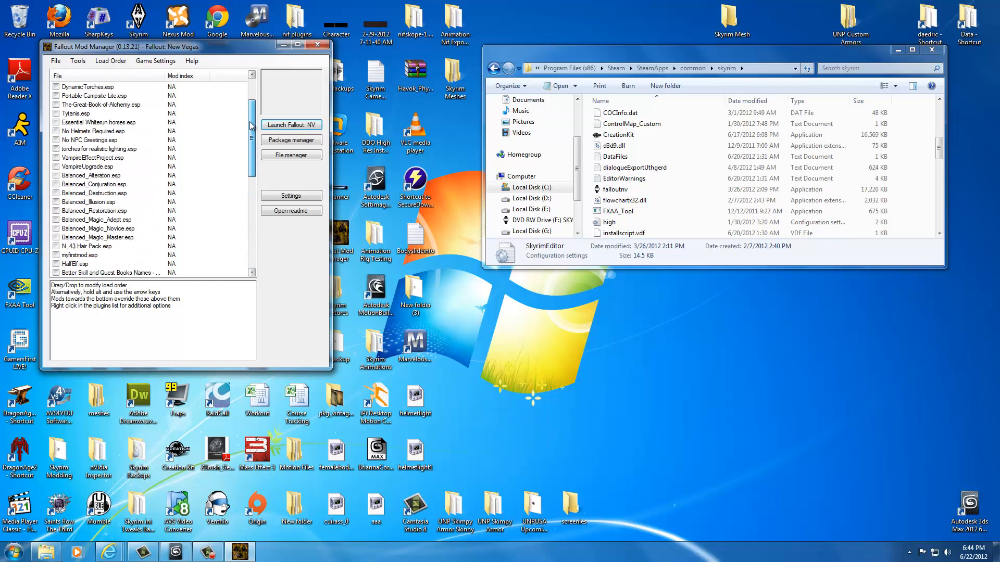
left_click(56, 61)
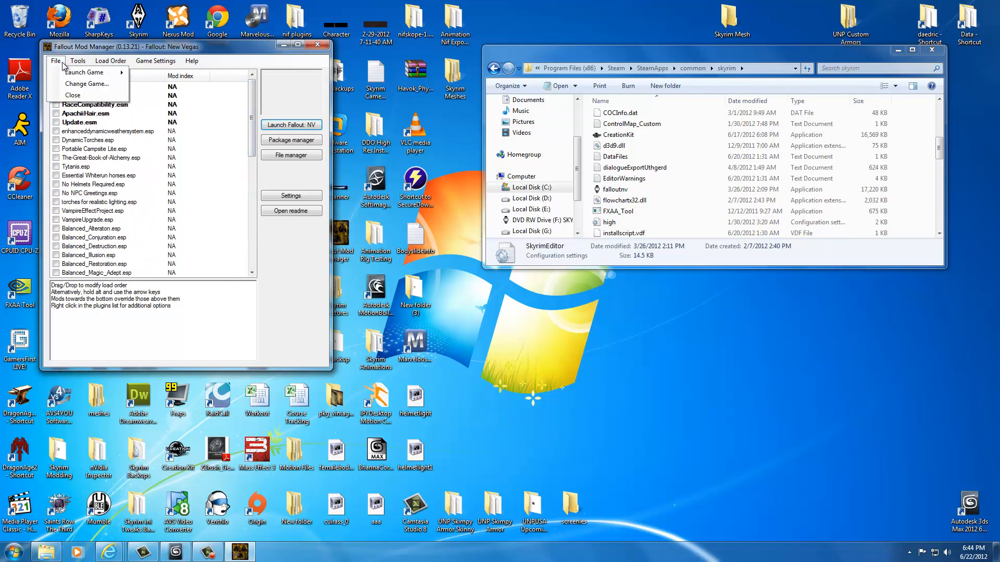
left_click(78, 60)
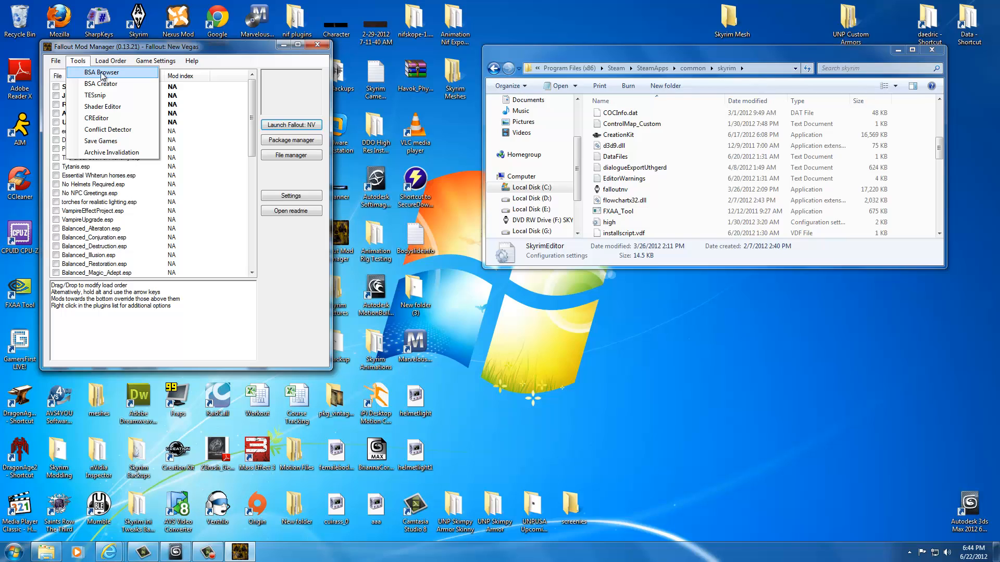
mouse_move(105, 77)
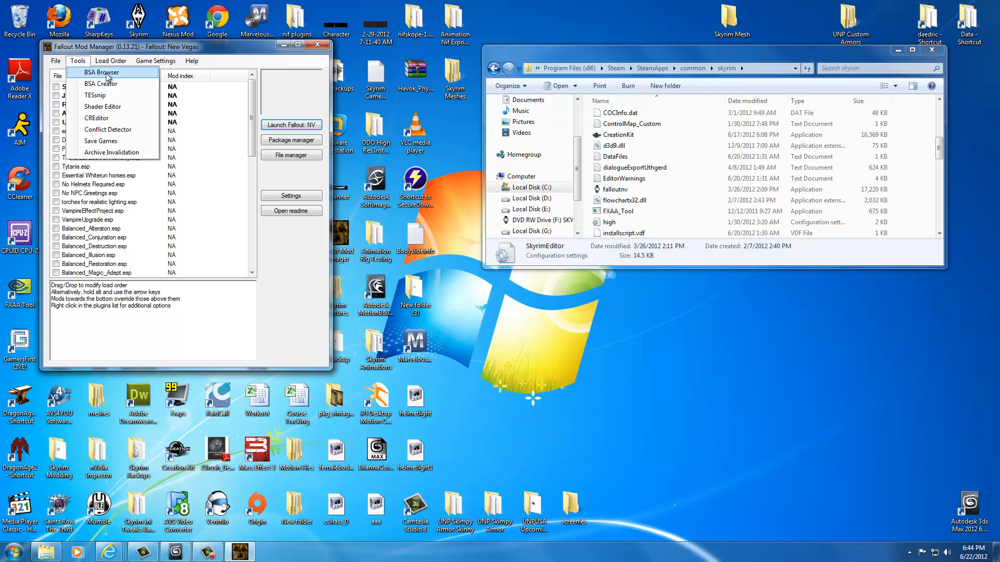
left_click(100, 72)
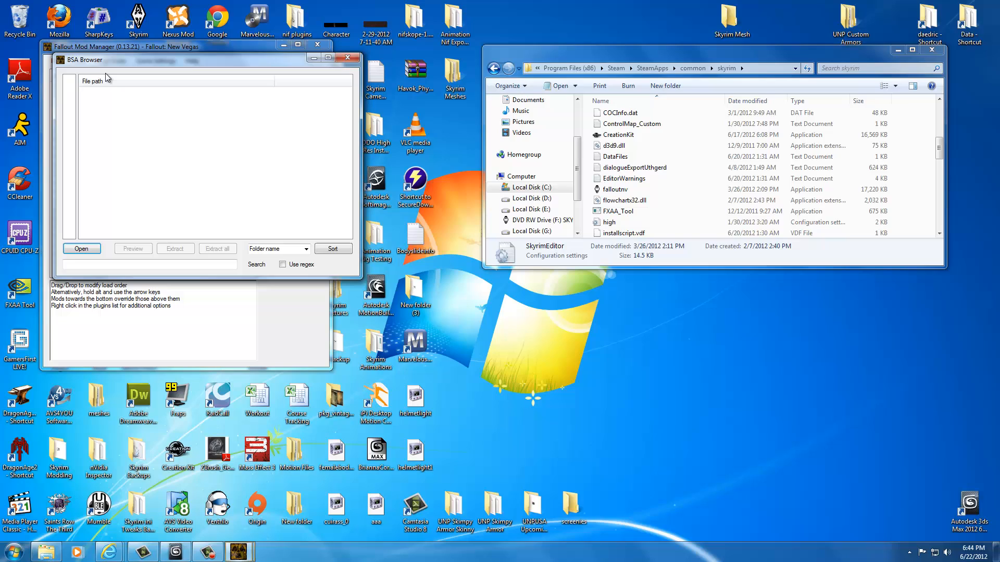
mouse_move(219, 167)
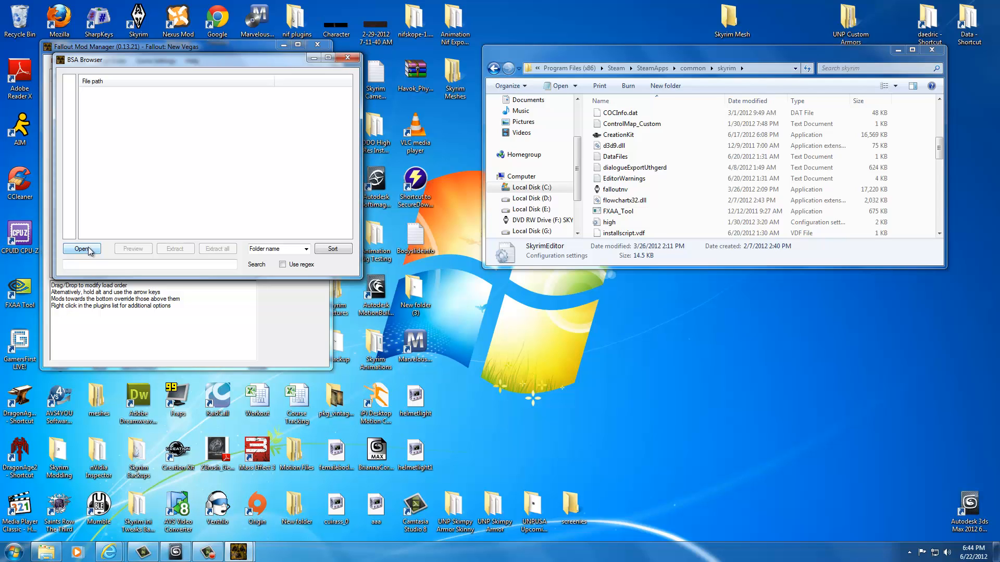
Open the Skyrim - Meshes archive from skyrim\Data in the BSA Browser.
left_click(82, 249)
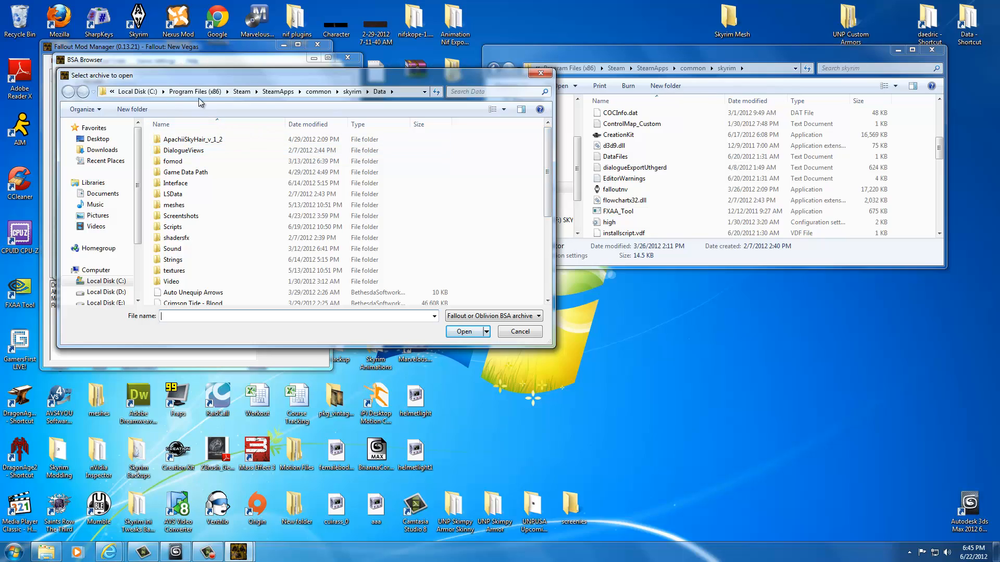
mouse_move(333, 101)
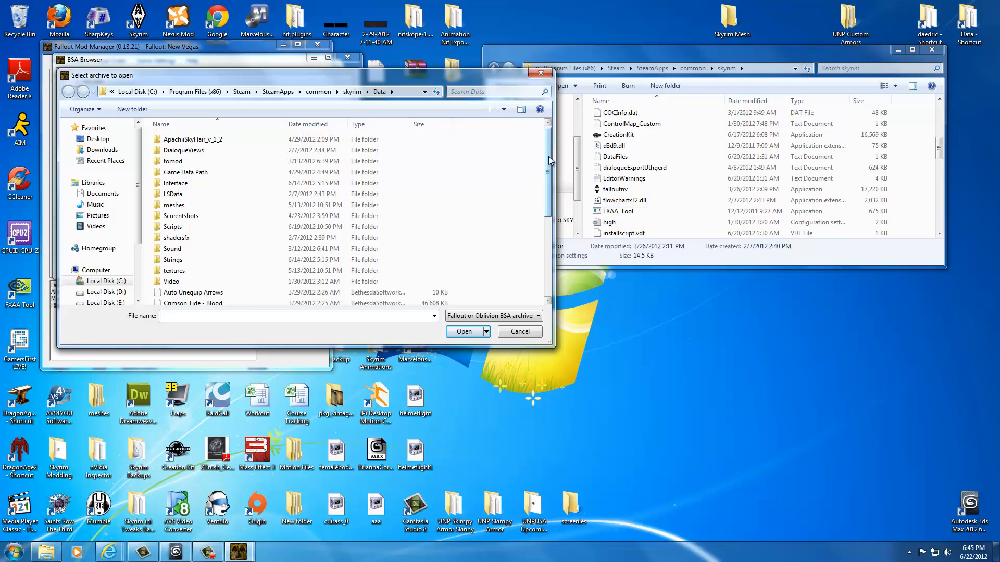
scroll("down", 3)
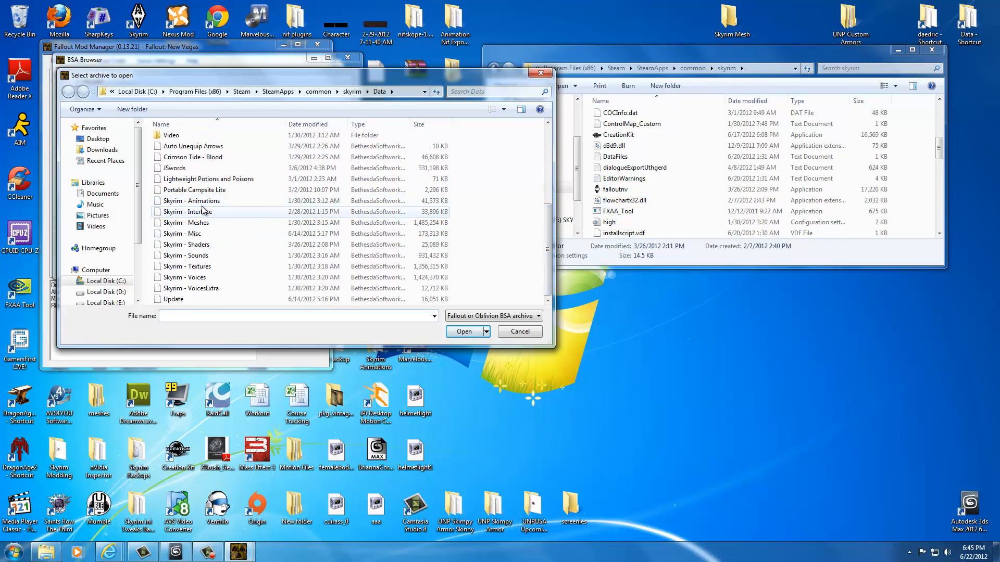
left_click(186, 244)
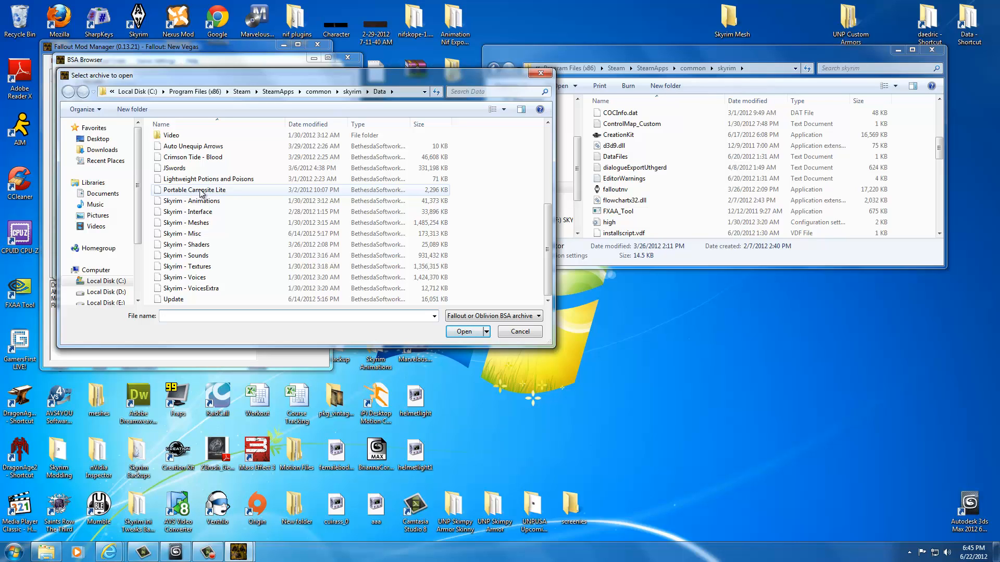
left_click(188, 211)
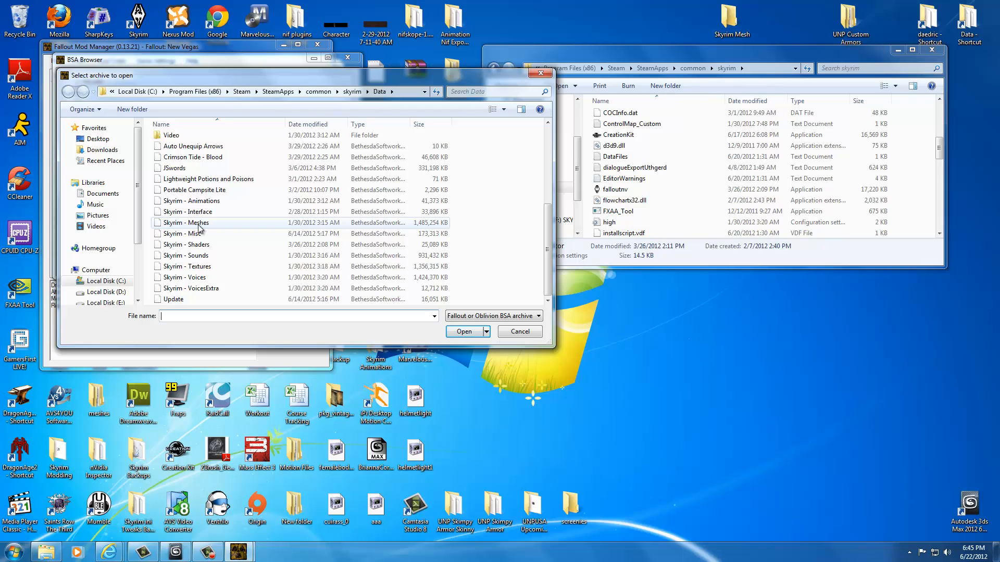
left_click(185, 222)
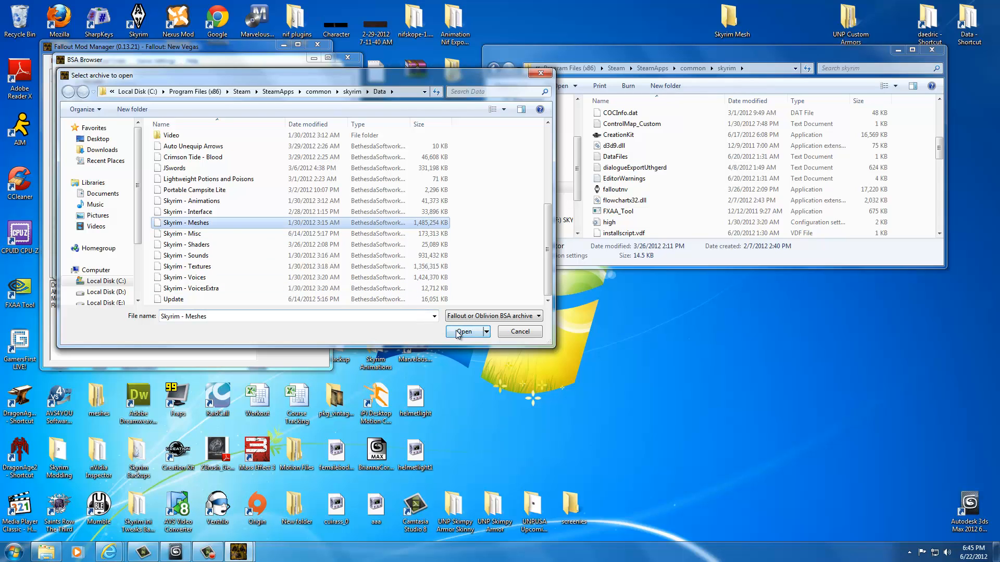
left_click(464, 331)
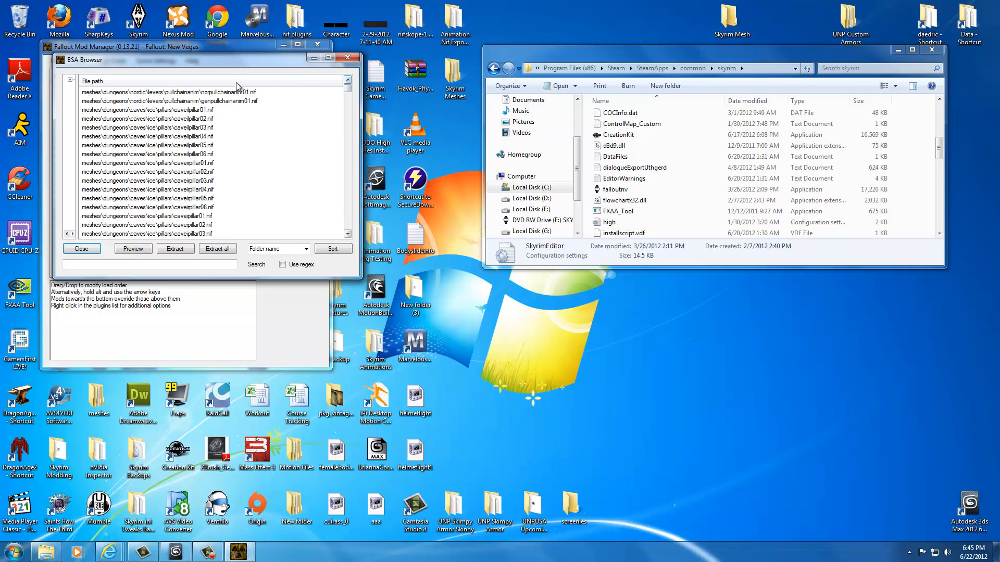
mouse_move(139, 100)
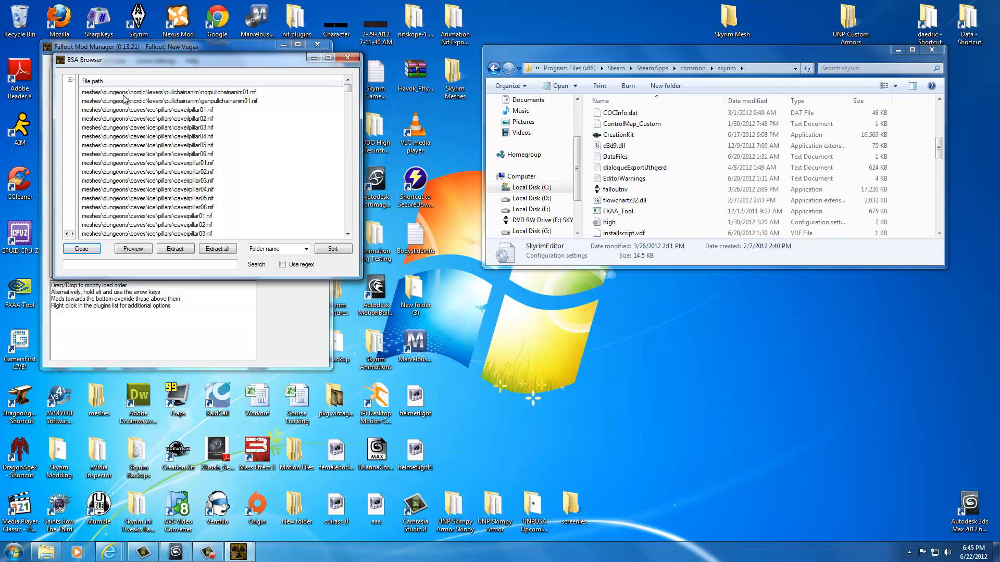
mouse_move(185, 101)
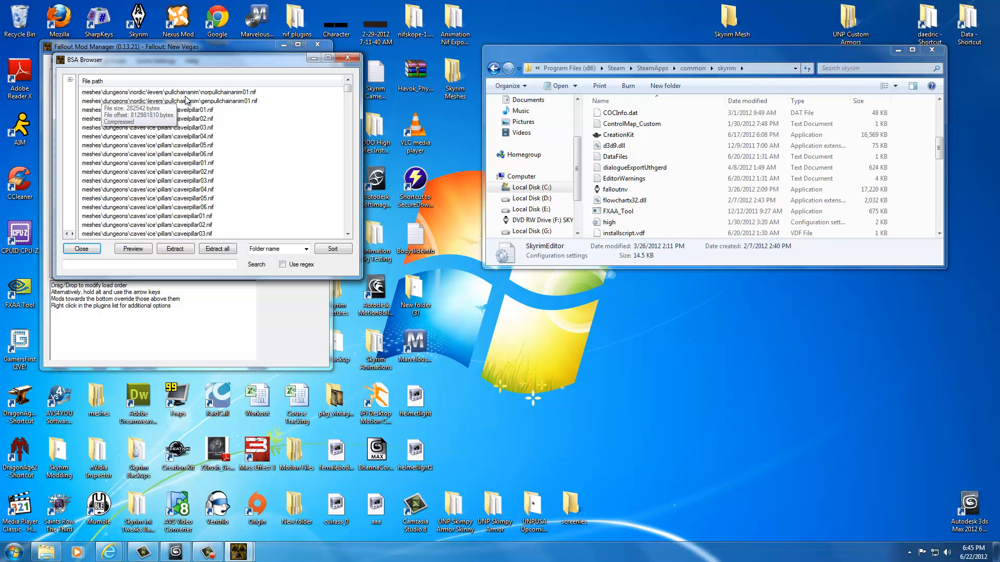
left_click(191, 145)
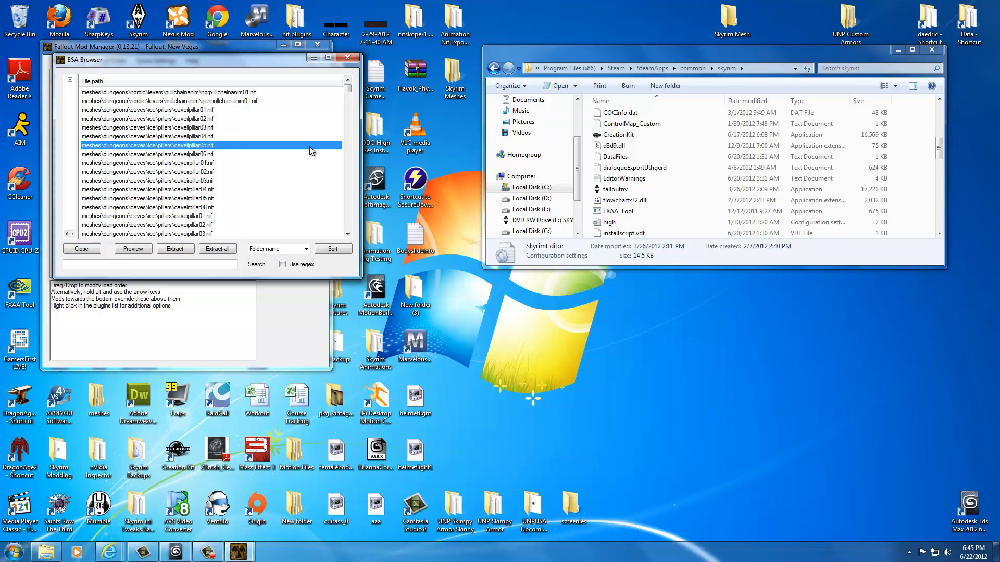
left_click(173, 127)
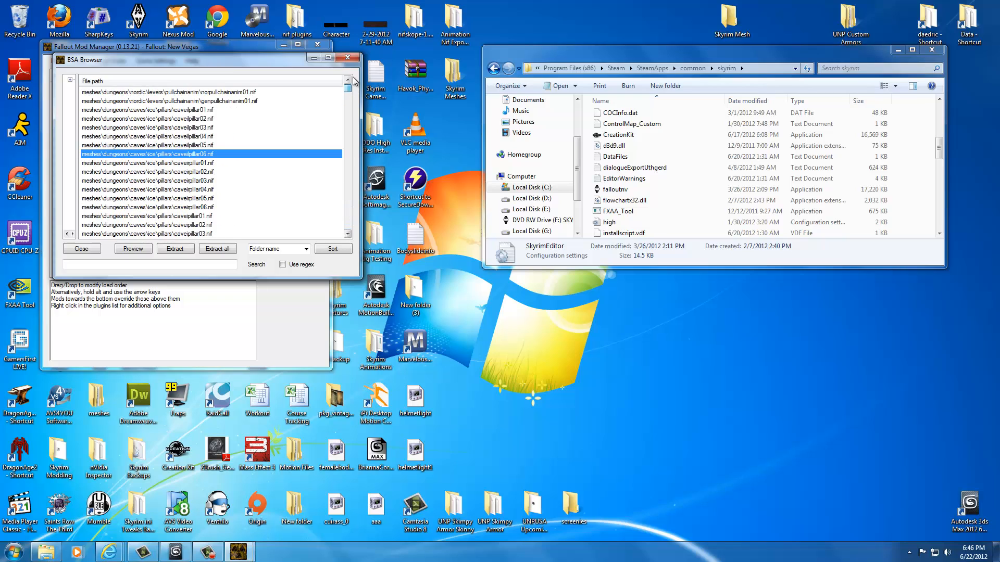
Extract all files from Skyrim - Meshes into the desktop Skyrim Mesh folder.
left_click(216, 249)
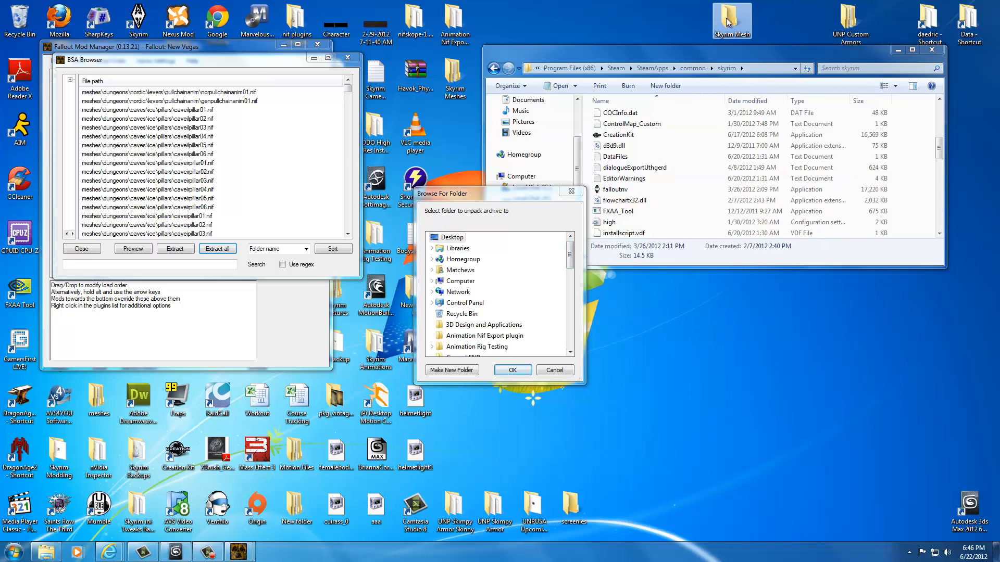
right_click(735, 301)
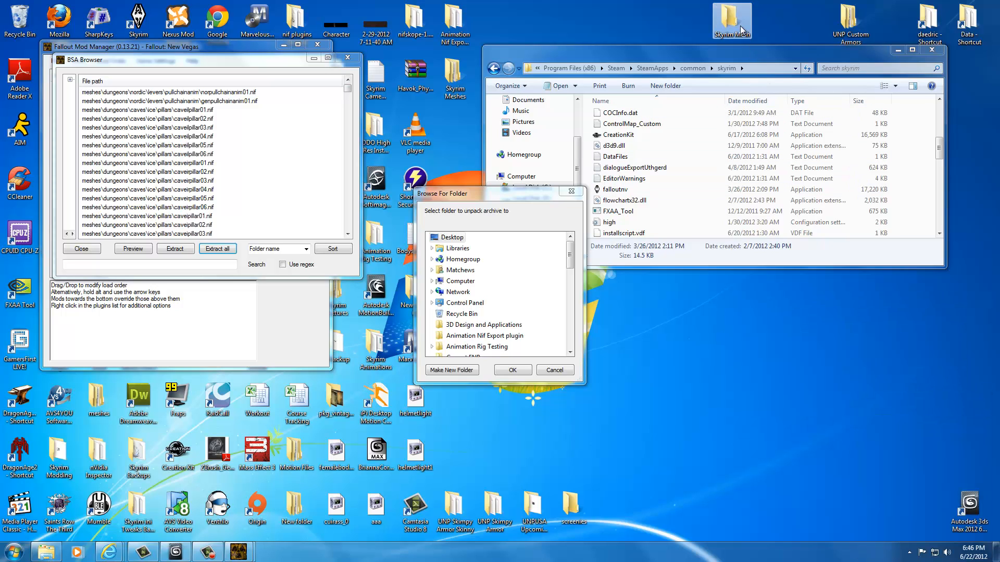
mouse_move(739, 29)
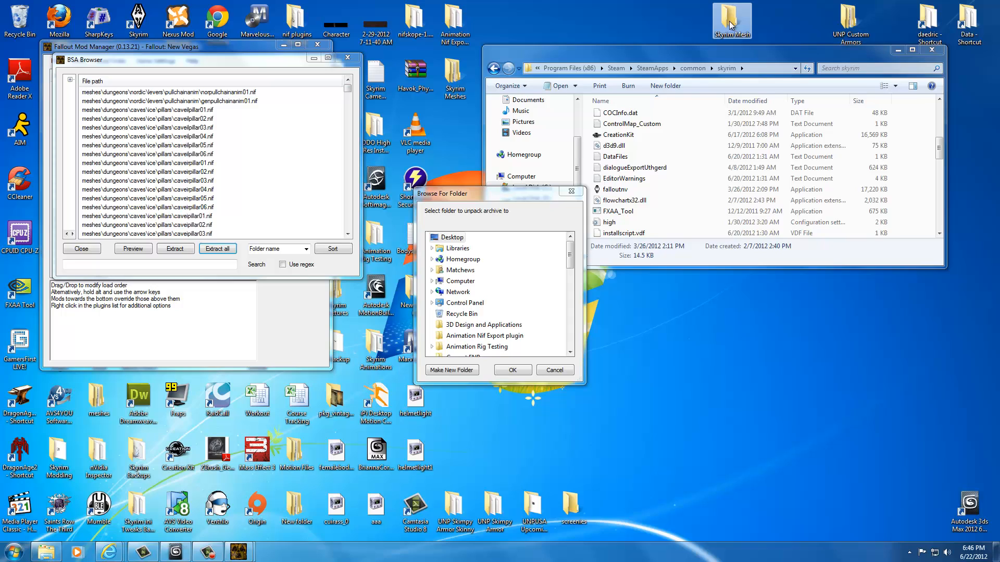
scroll("down", 3)
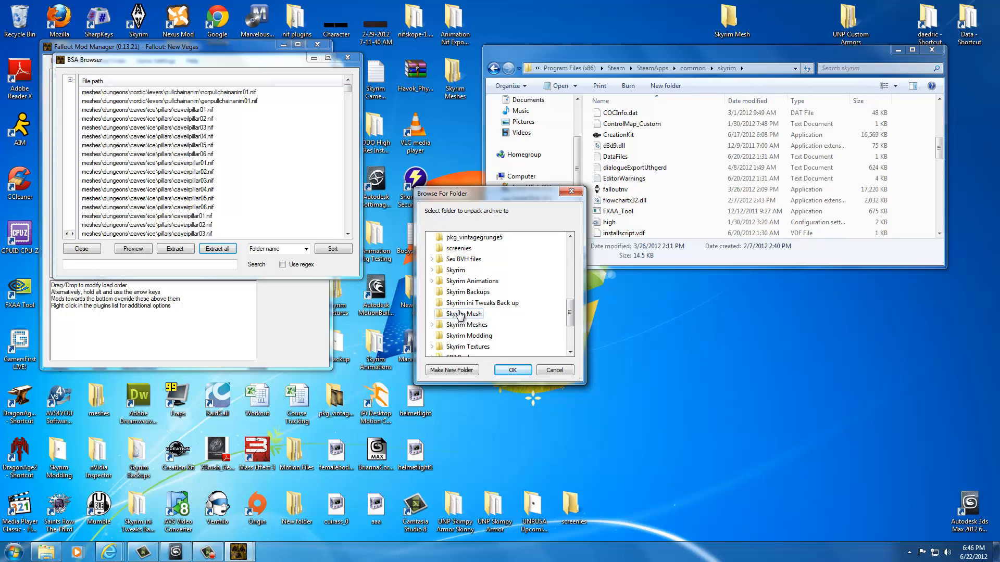
left_click(465, 313)
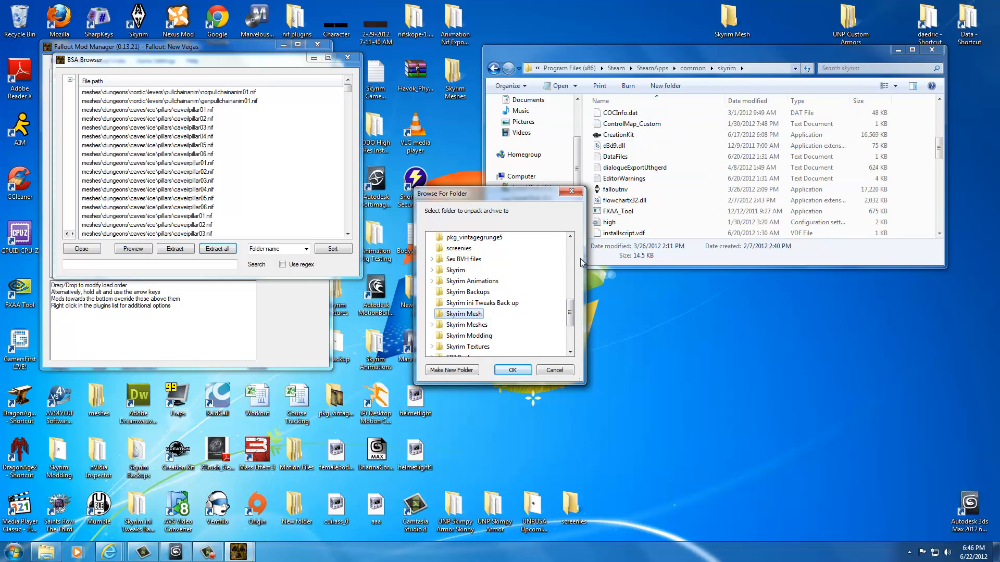
left_click(511, 370)
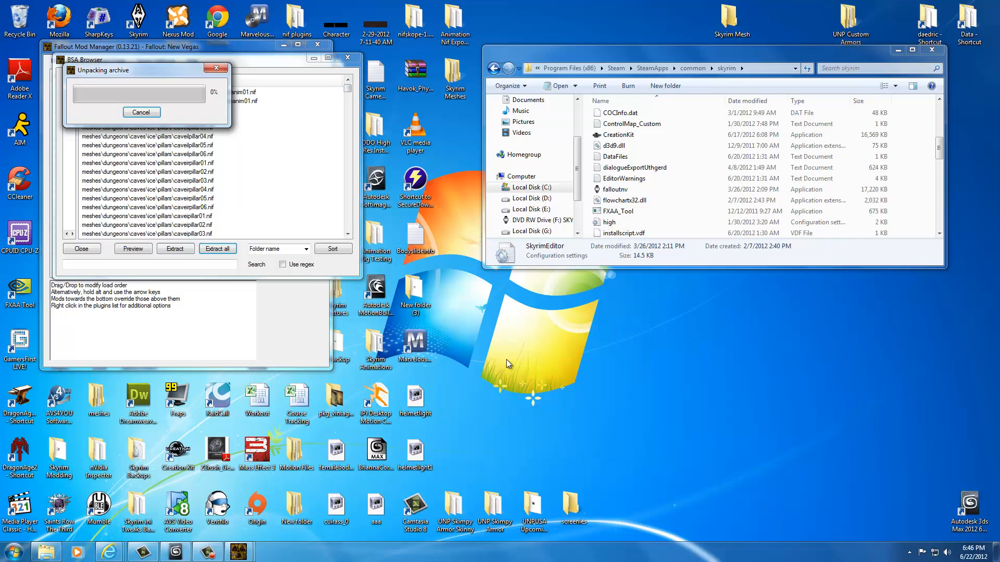